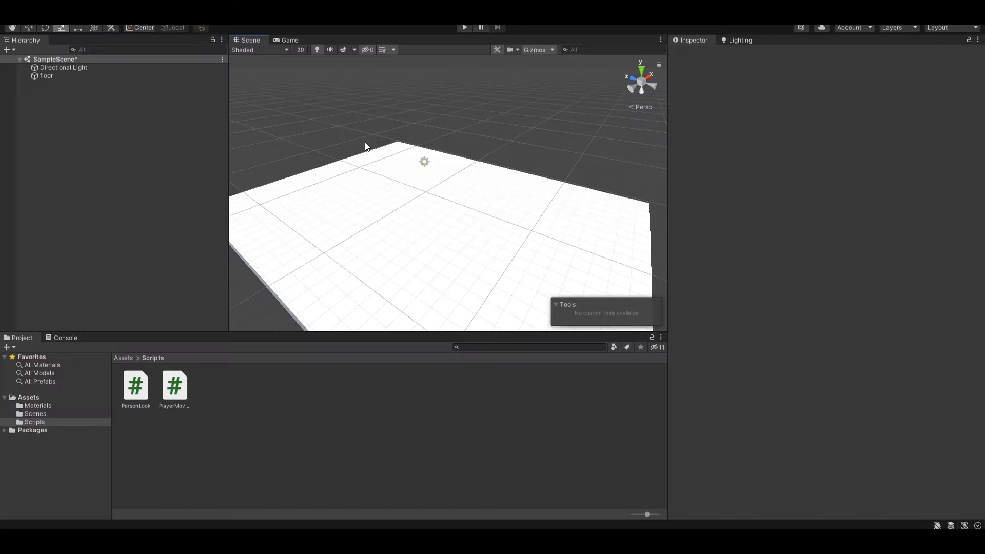
mouse_move(210, 360)
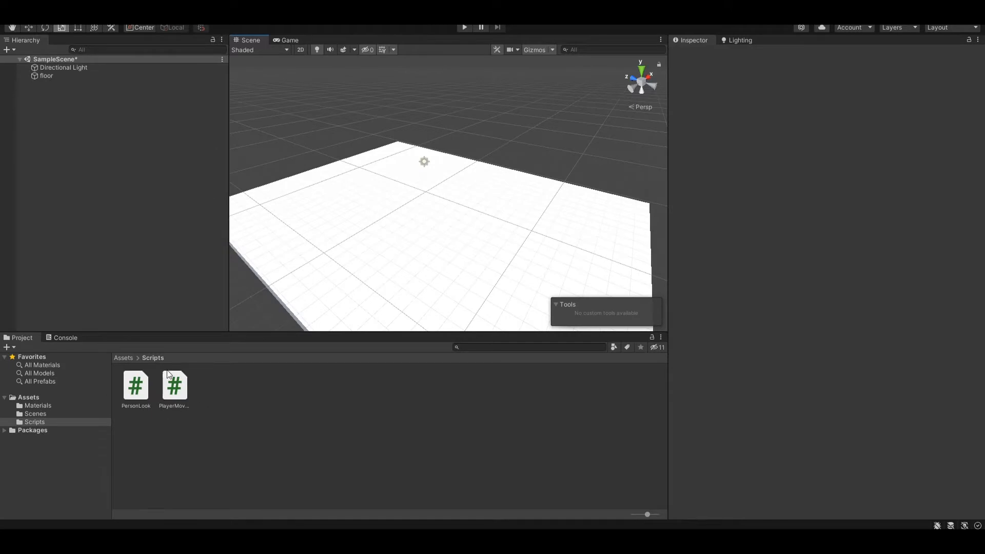
- Select the PersonLook script and inspect its code
click(135, 386)
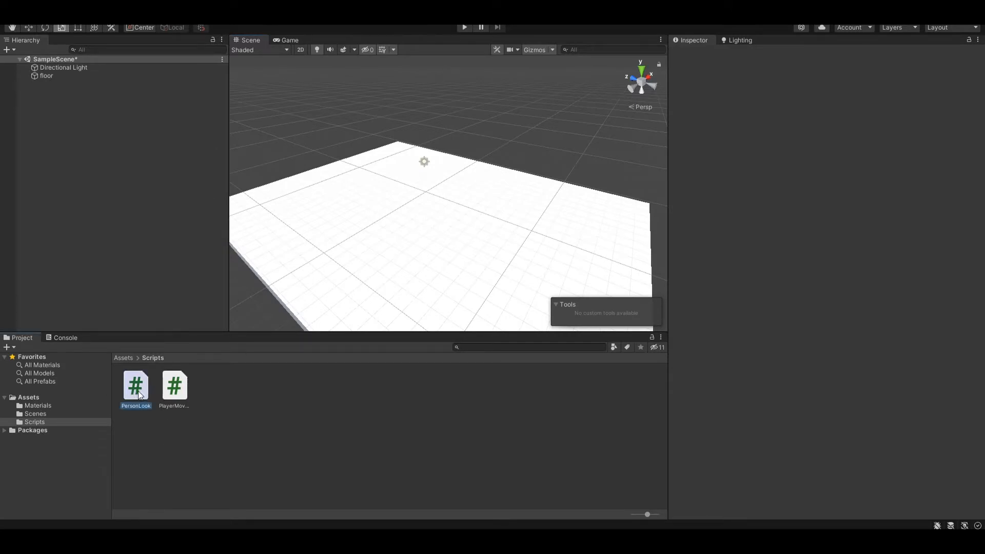
click(135, 386)
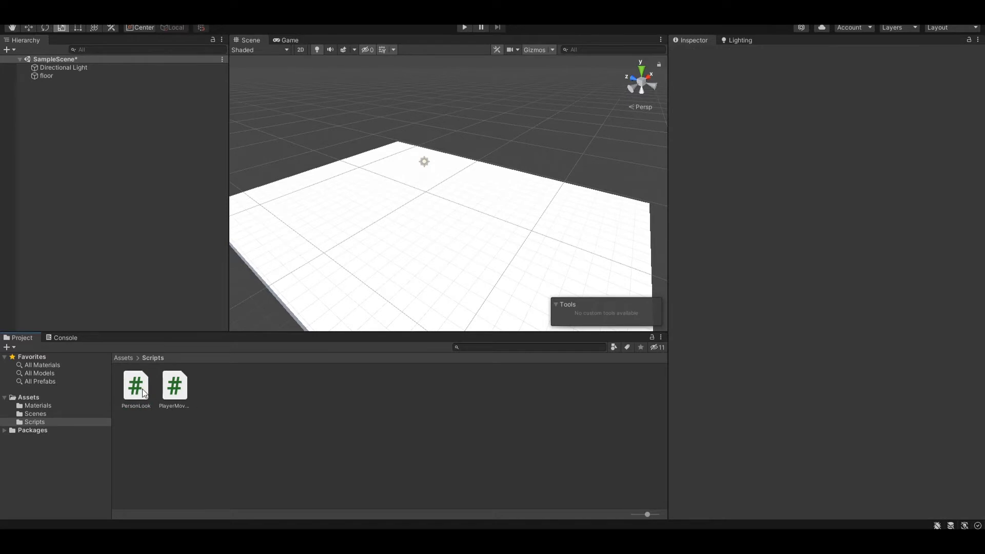
click(136, 386)
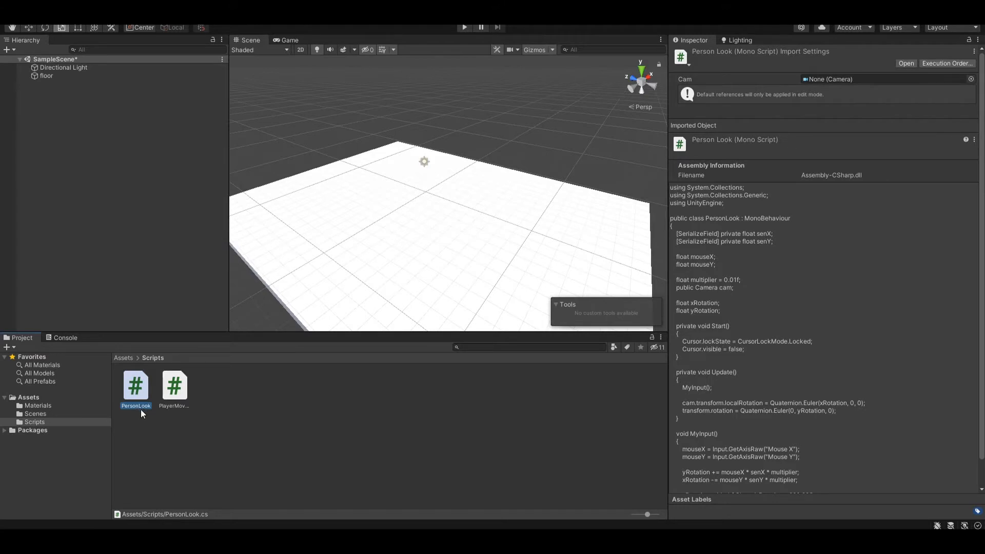
mouse_move(42, 137)
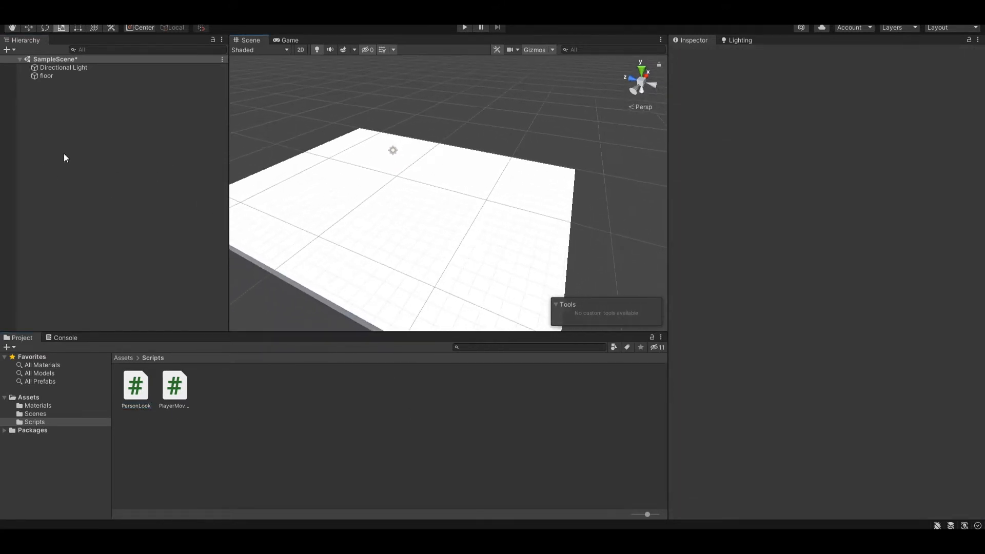
- Create an empty Player object with a capsule child named PlayerBody
right_click(64, 157)
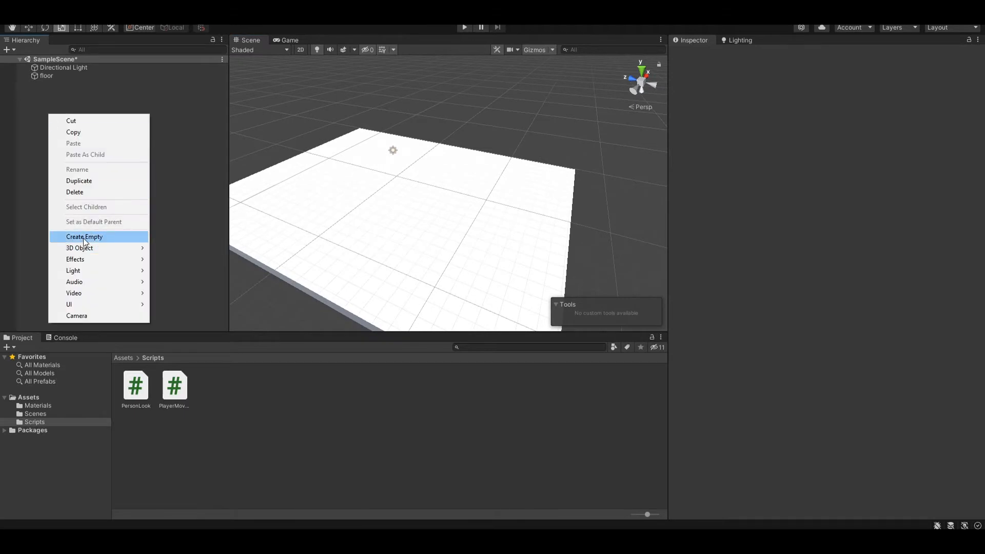
click(84, 237)
text(Player)
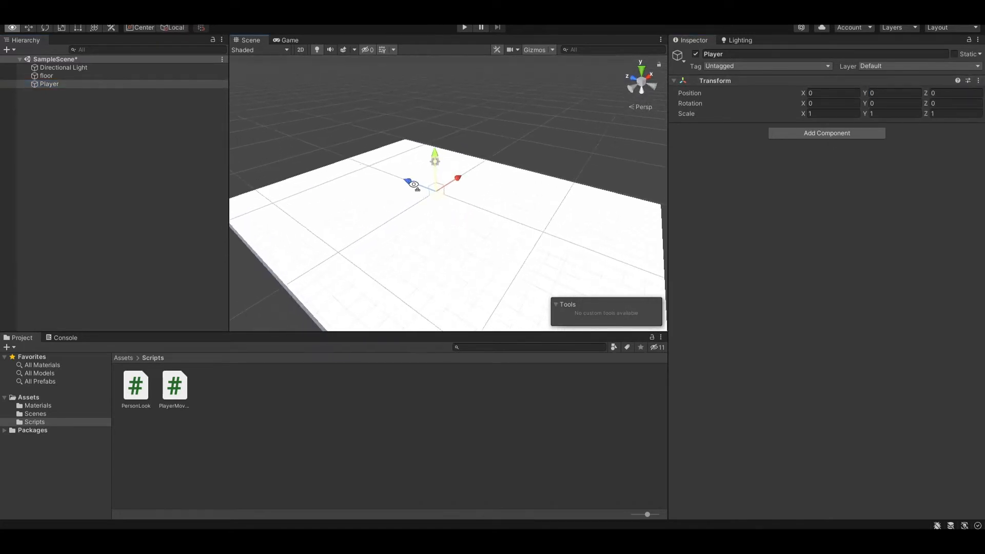
right_click(49, 83)
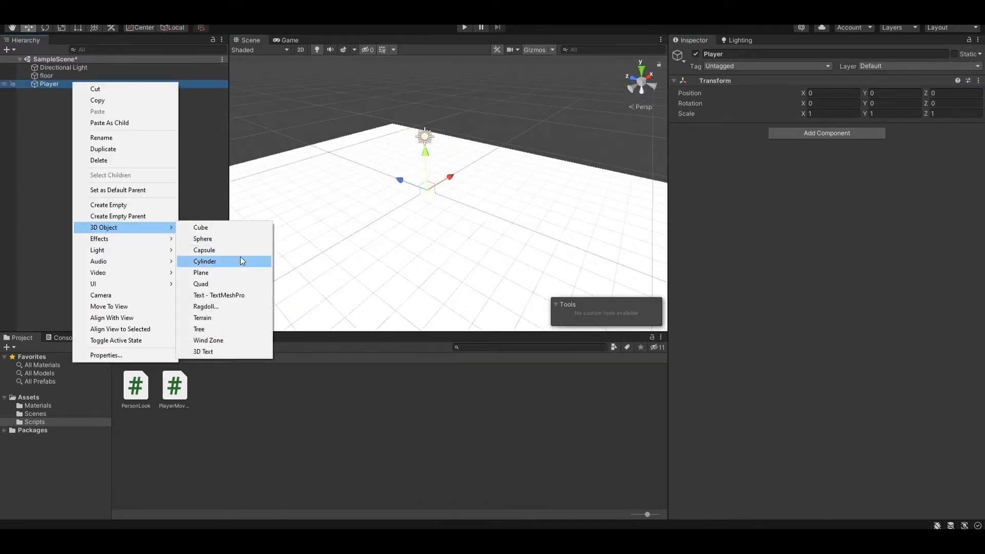
click(204, 249)
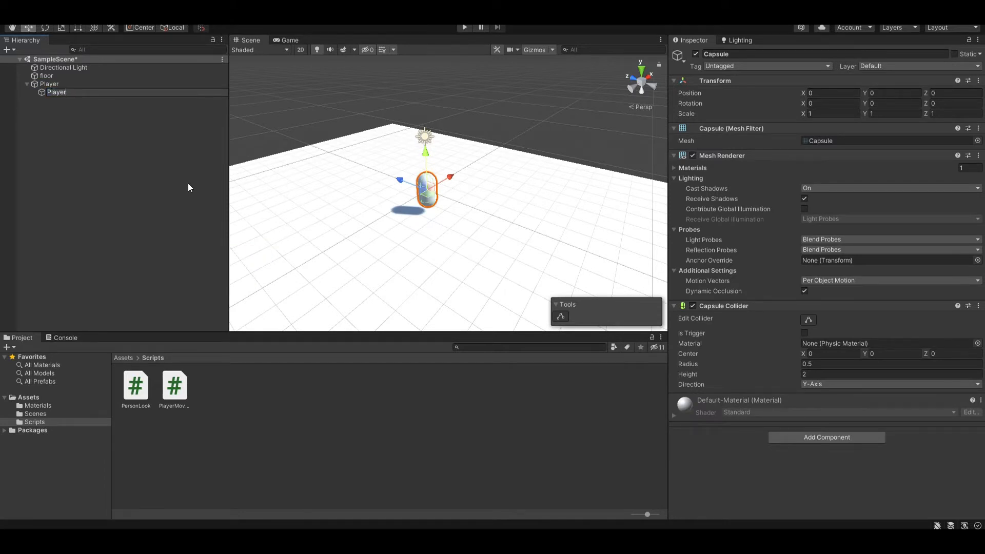
text(PlayerBody)
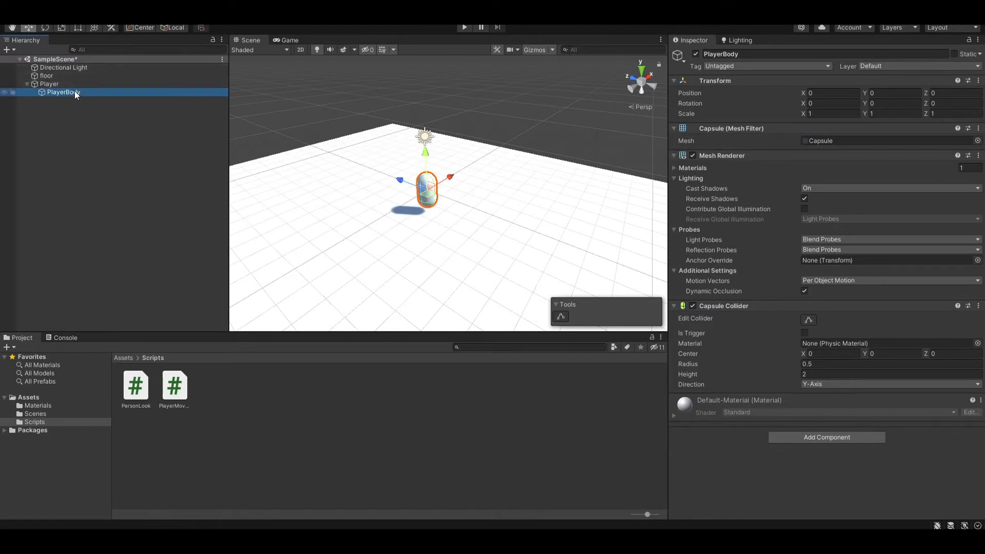
- Add a MainCamera-tagged camera as a child of Player, then show the Assets folder
right_click(48, 83)
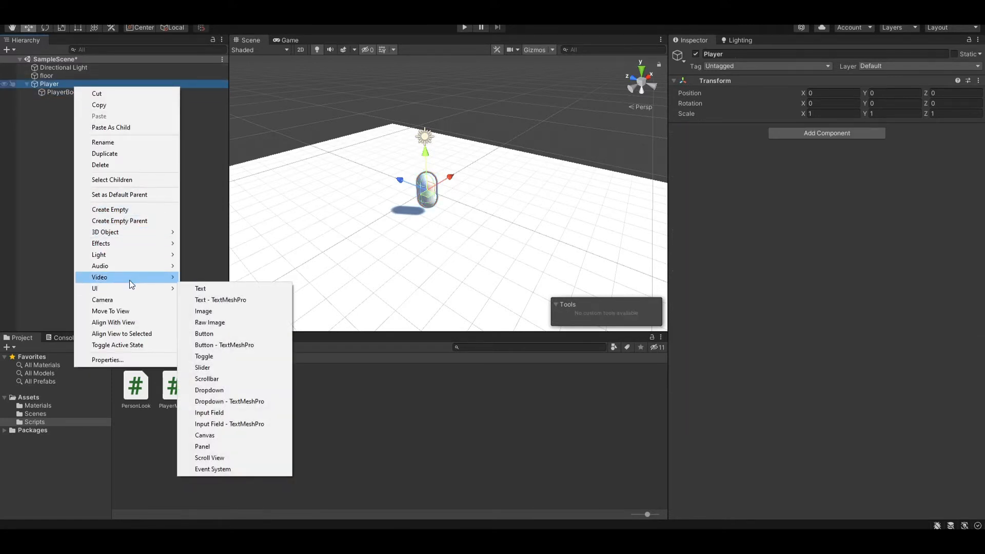
mouse_move(105, 231)
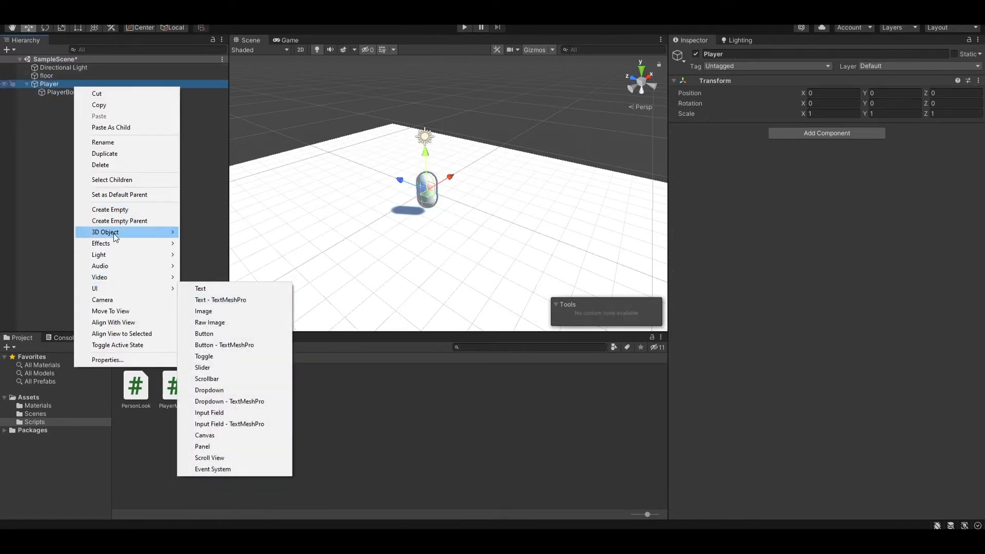
click(102, 300)
text(MainCamera)
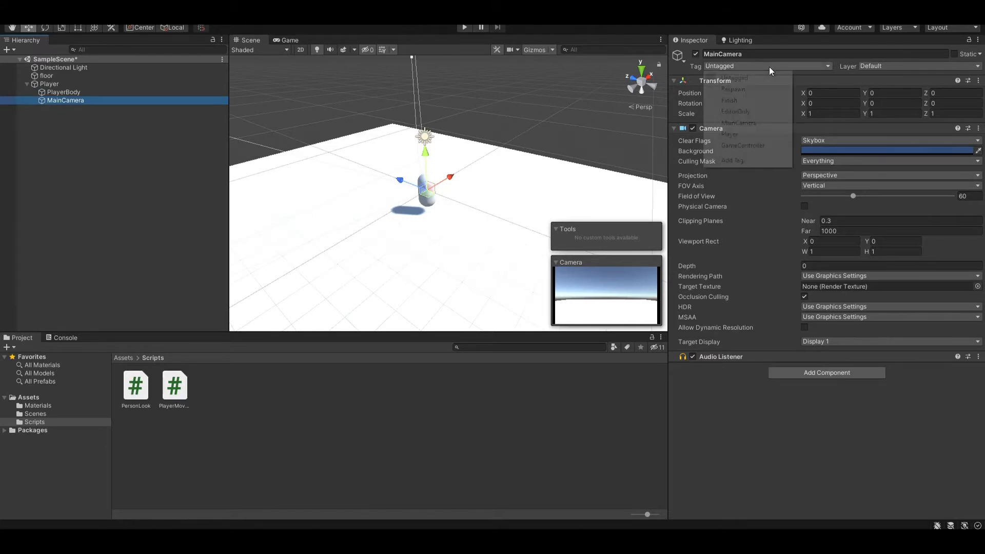
click(734, 123)
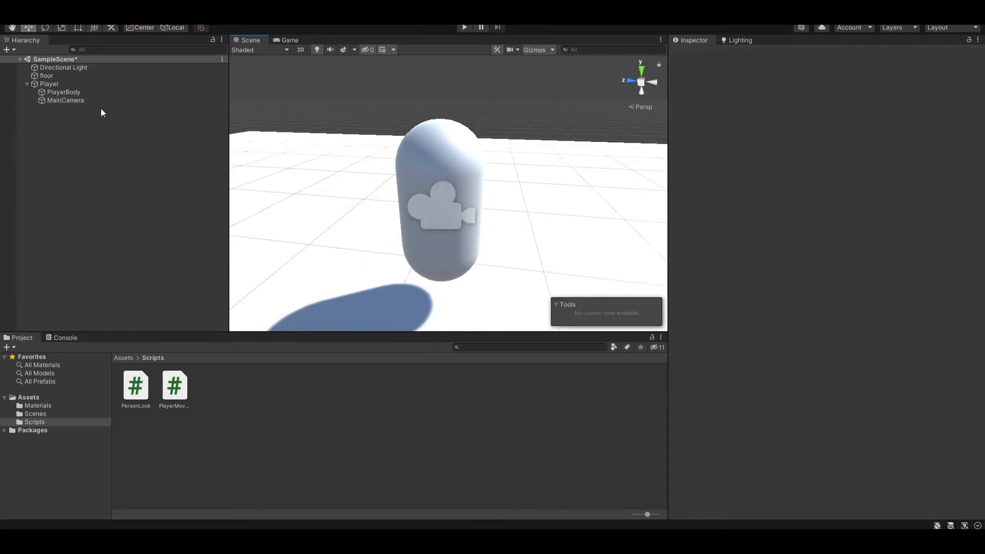
click(65, 100)
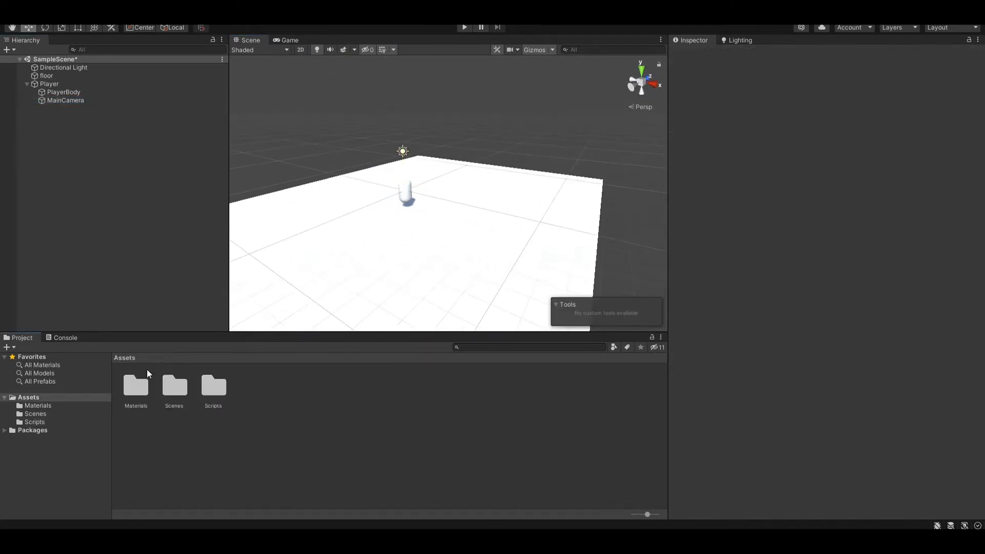
- Make a Red material in Materials and apply it to the PlayerBody capsule
double_click(136, 385)
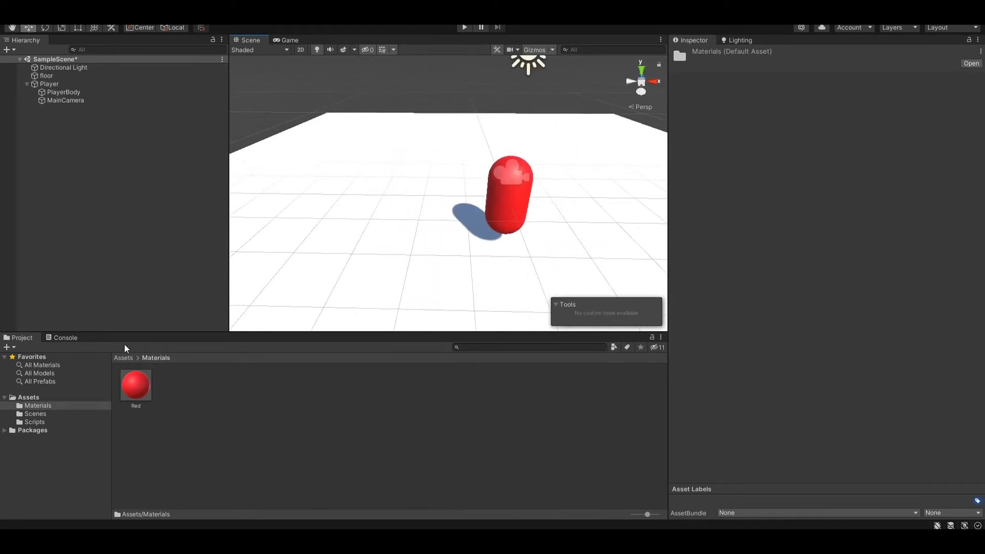
click(34, 422)
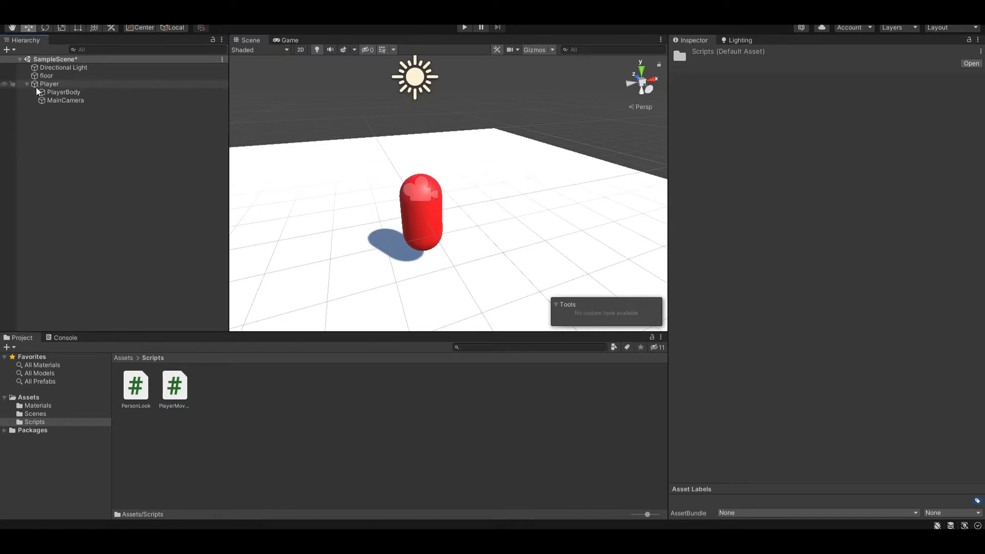
- Set the Player's PlayerMovement Ground Mask to the Ground layer
click(49, 83)
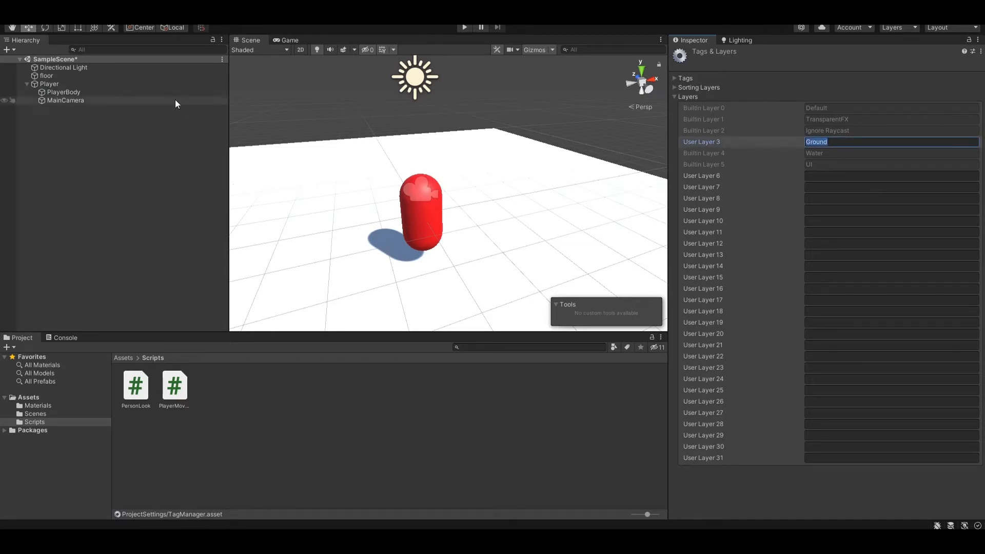
click(49, 83)
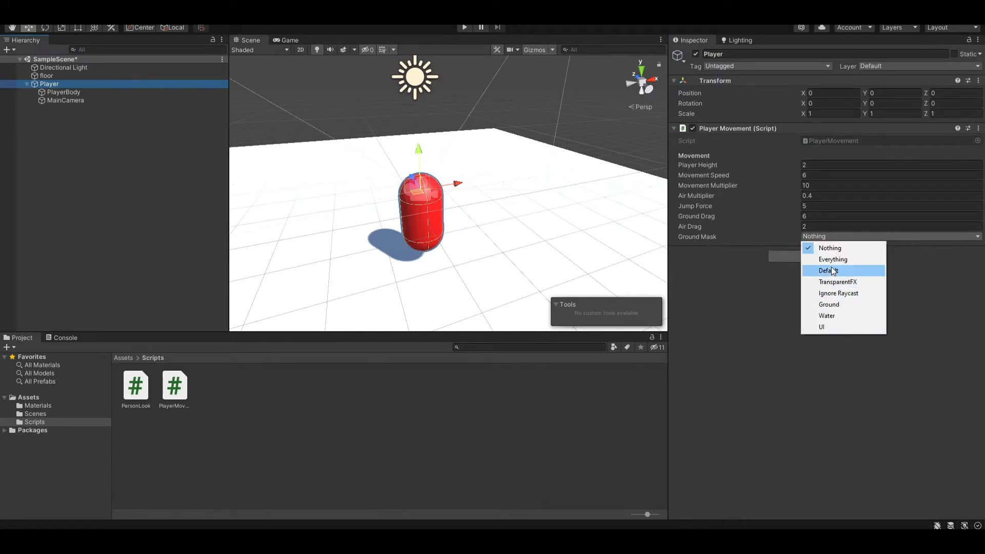
click(828, 304)
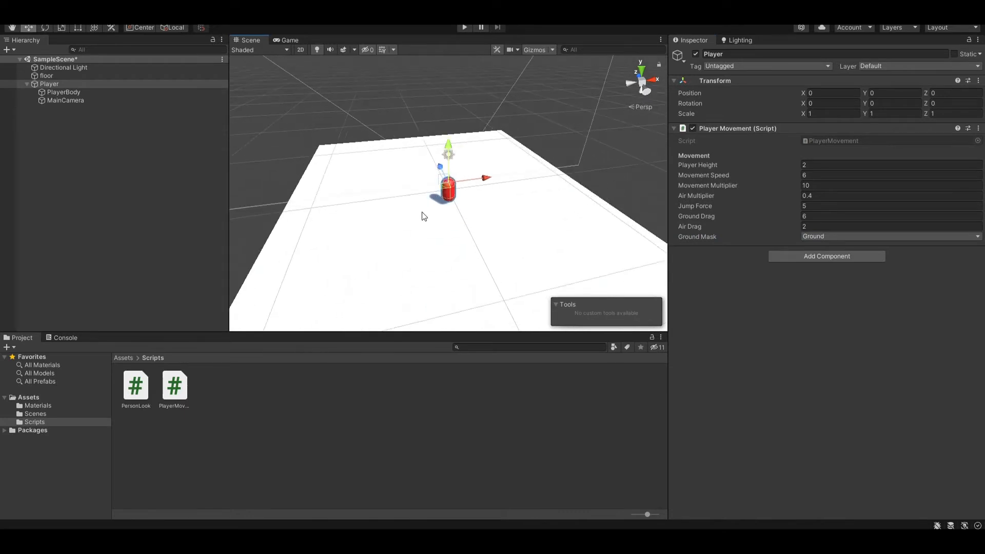
- Assign the floor to the Ground layer and reselect Player
click(46, 75)
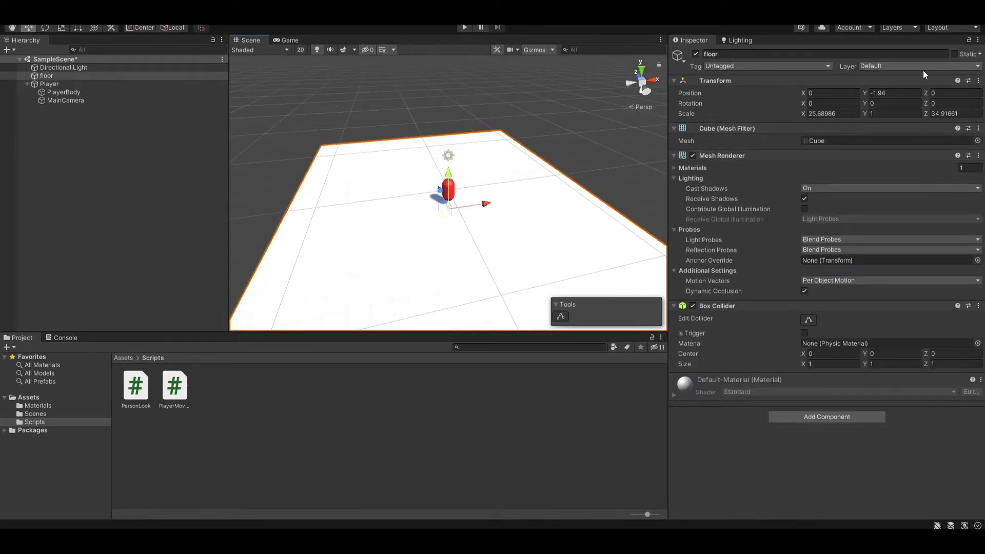
click(914, 65)
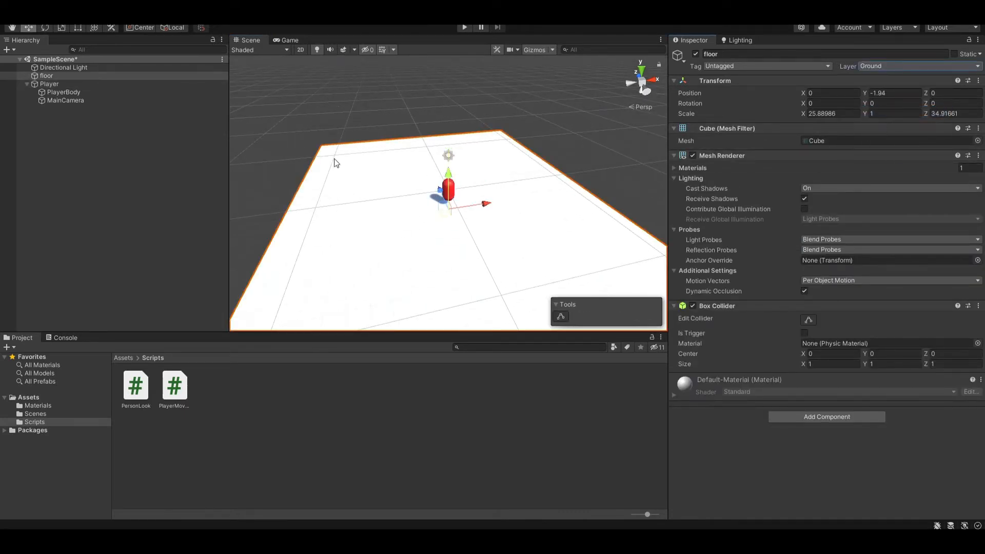
click(49, 84)
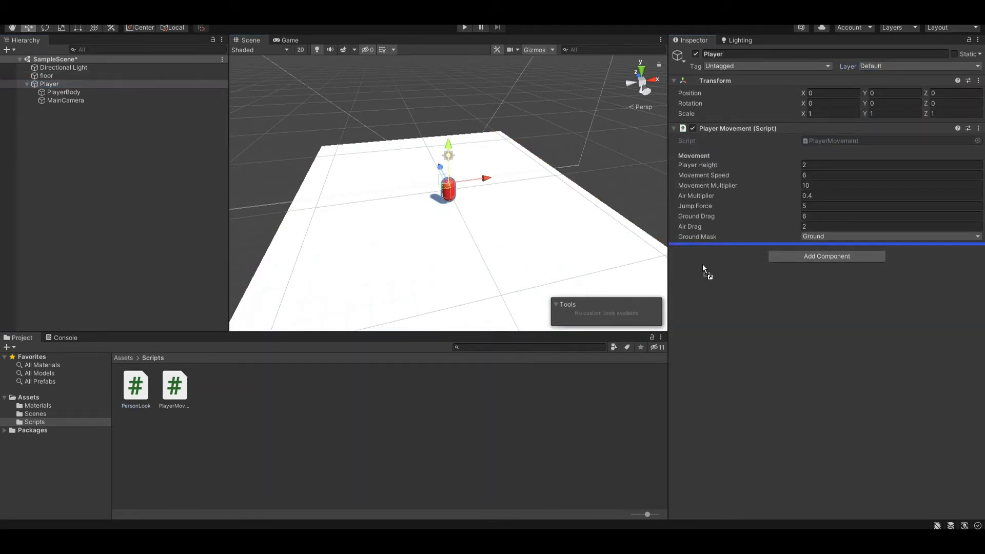
- Attach PersonLook to Player with sensitivity 100, and add a Rigidbody
click(826, 256)
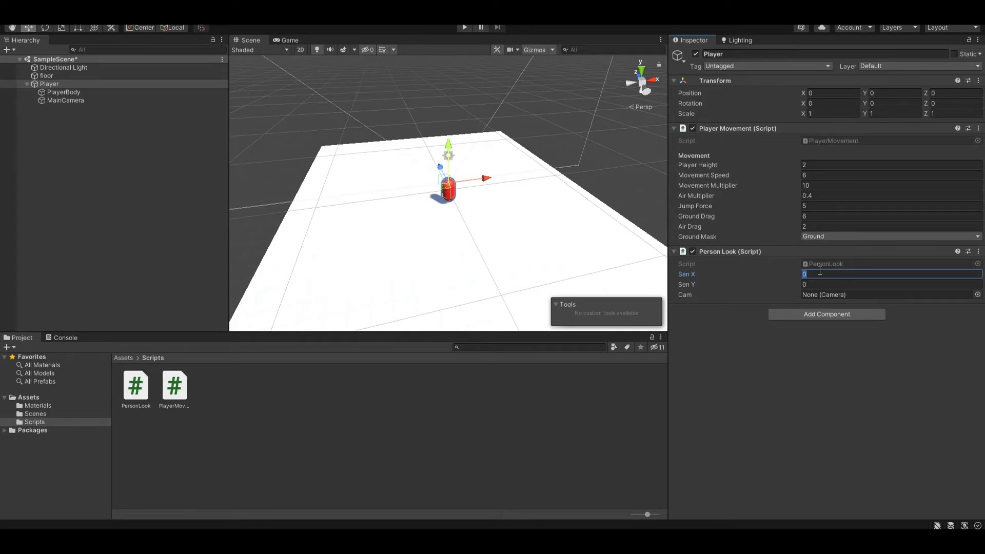
text(100)
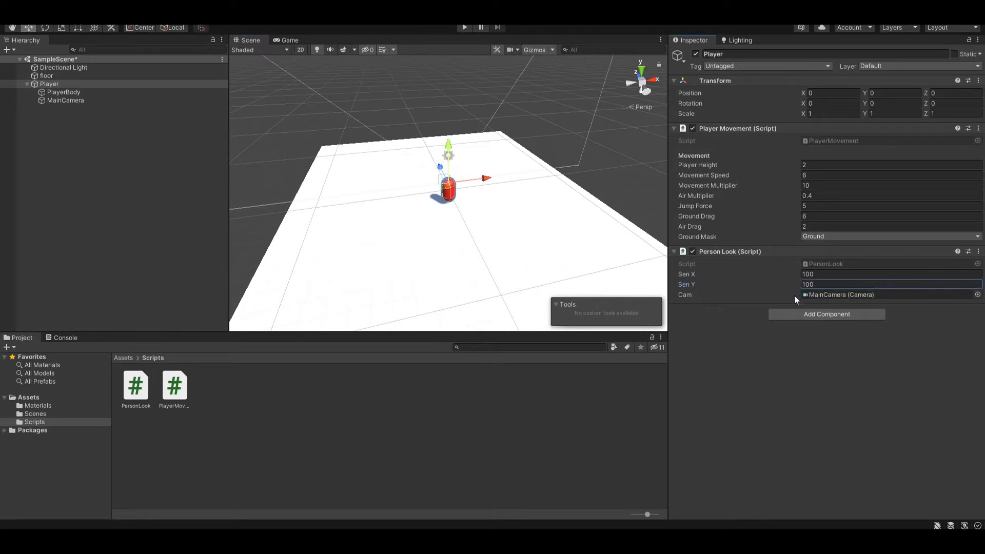
click(826, 314)
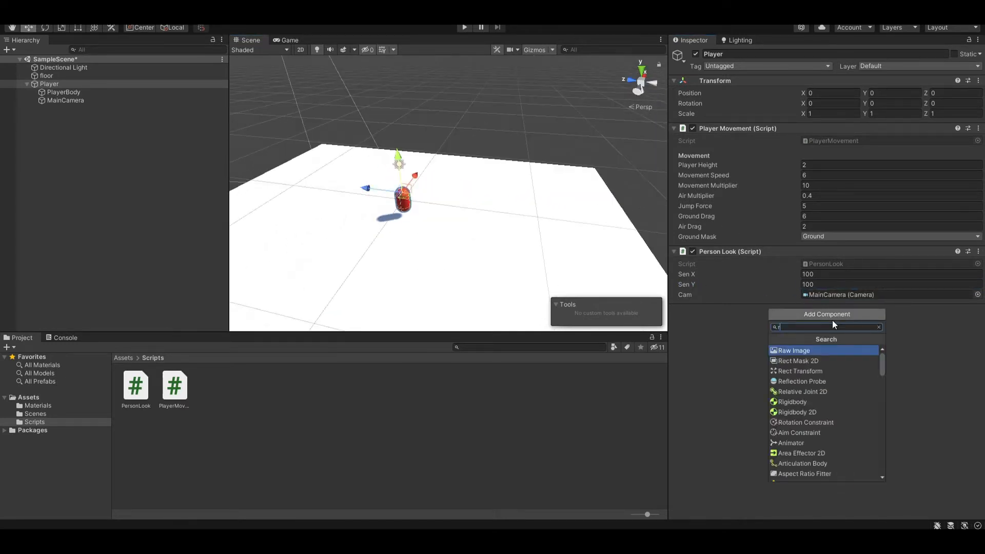
click(792, 401)
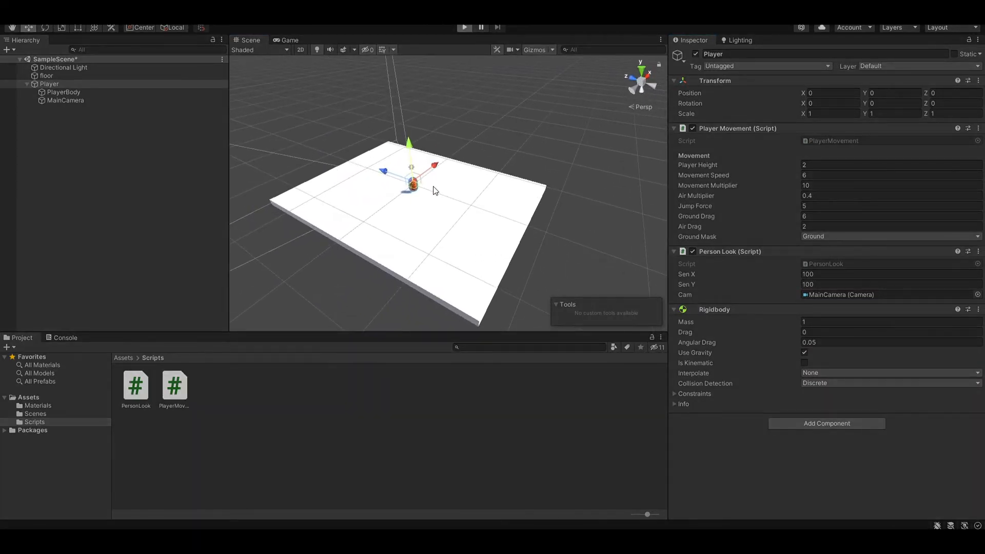
click(463, 28)
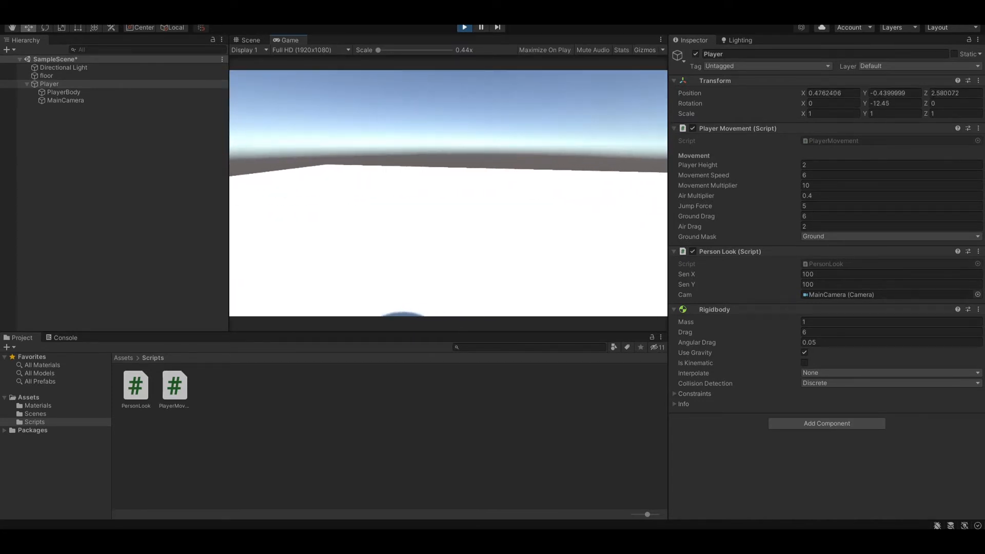
click(250, 39)
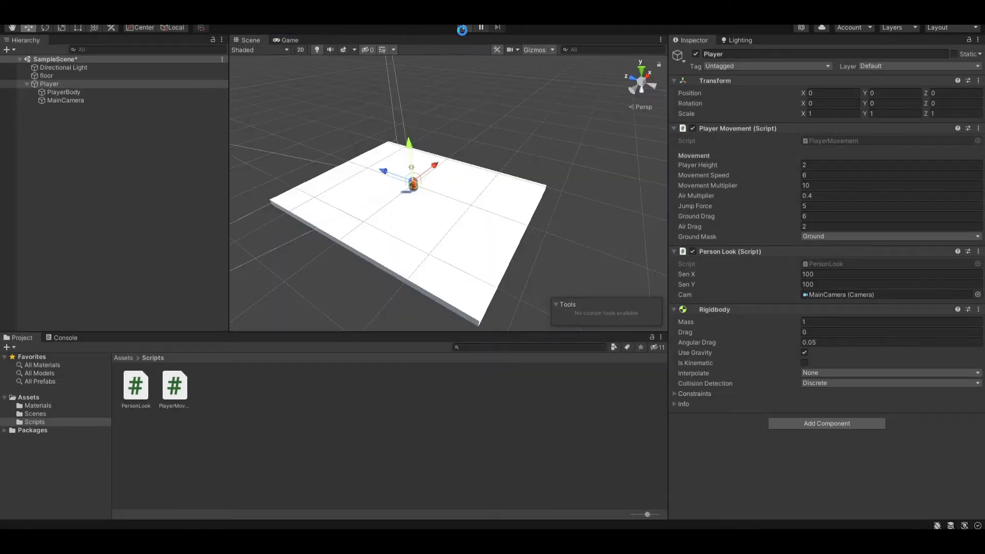
click(464, 27)
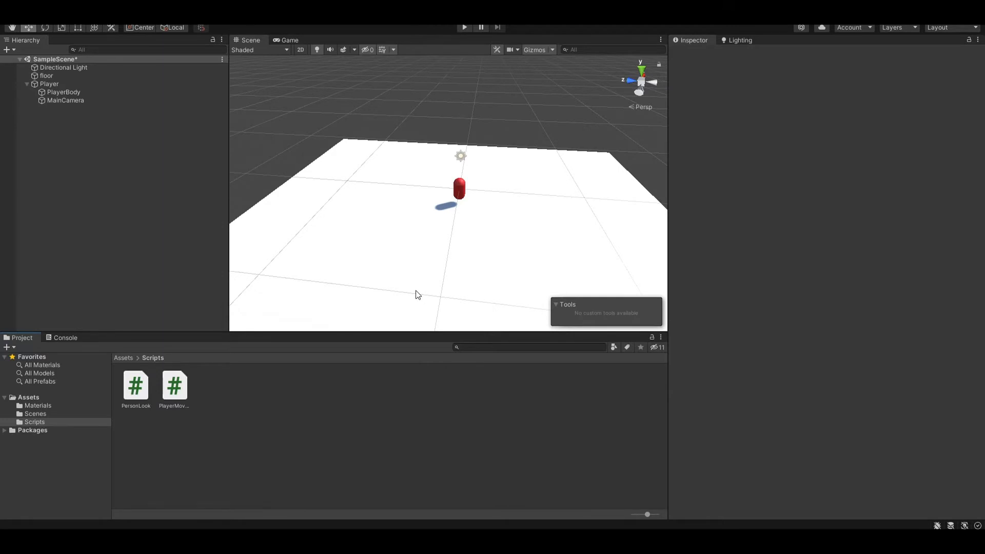
mouse_move(437, 317)
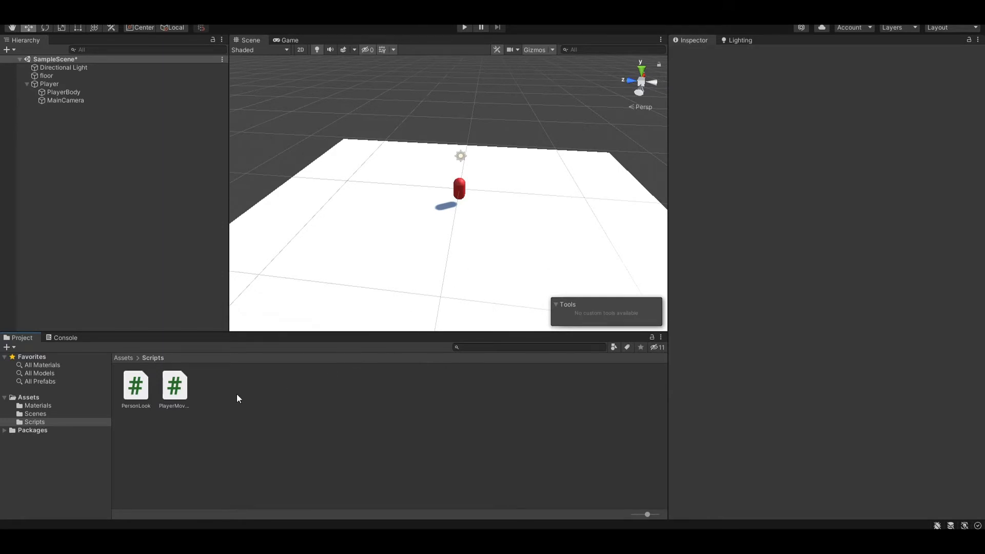
- Create a Slowmotion C# script in the Scripts folder and open it
right_click(238, 398)
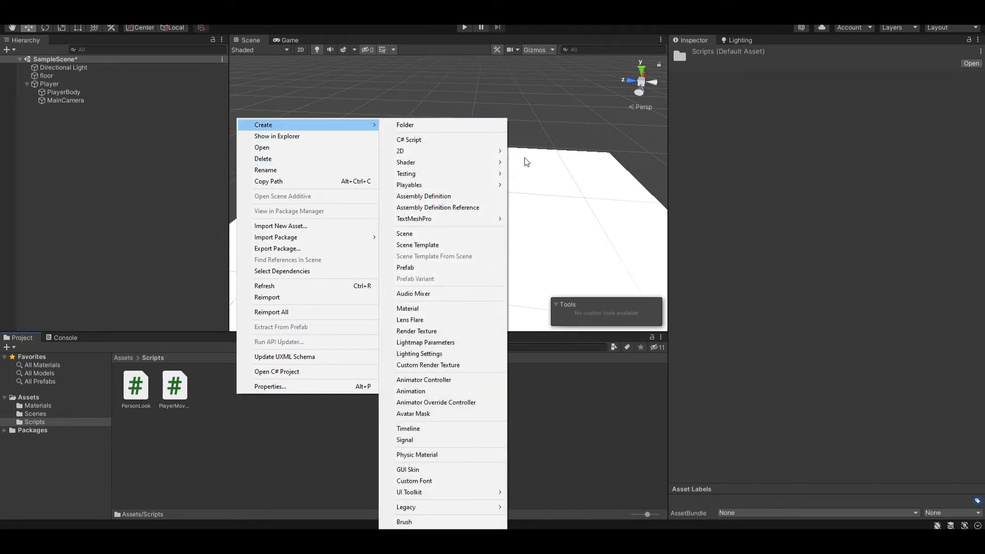
click(409, 140)
text(Slowmotion)
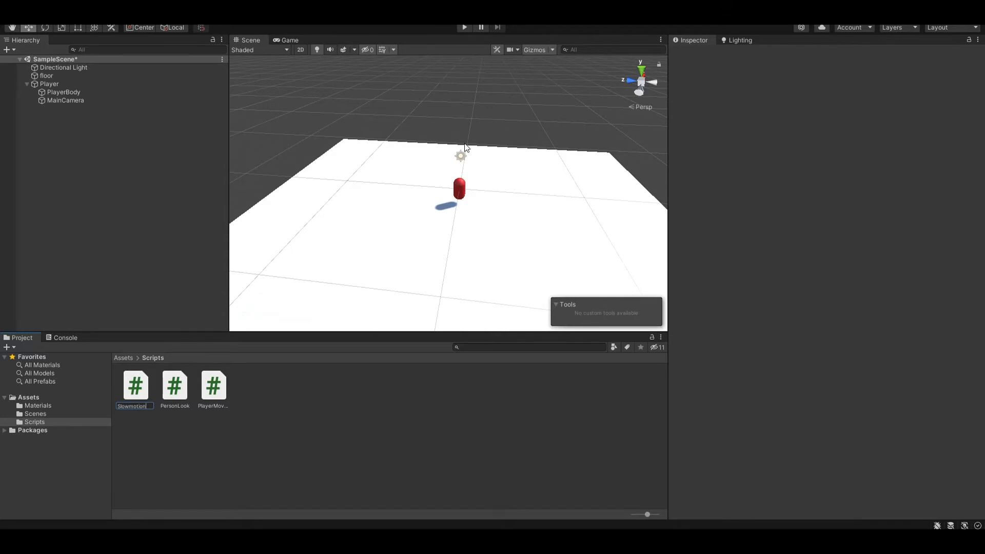
click(212, 384)
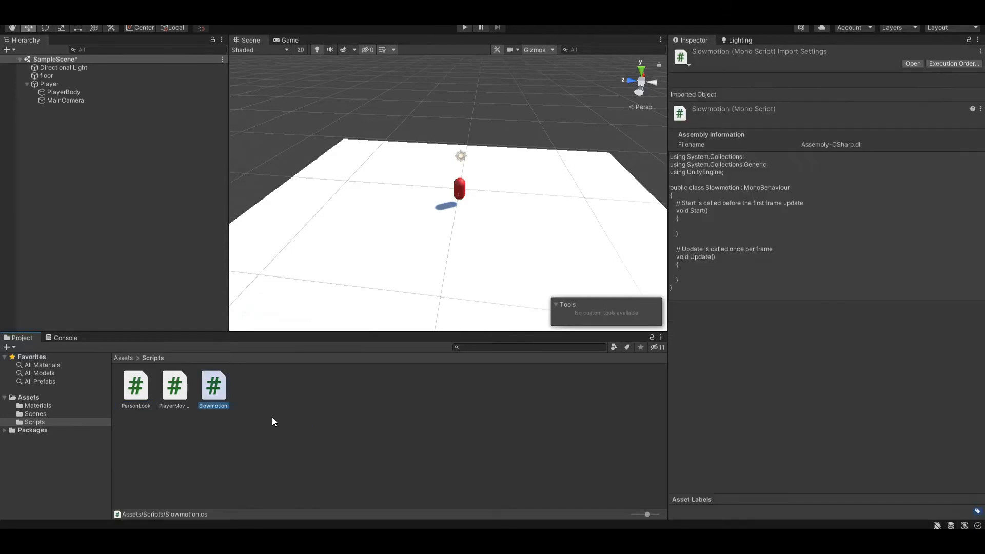
double_click(213, 386)
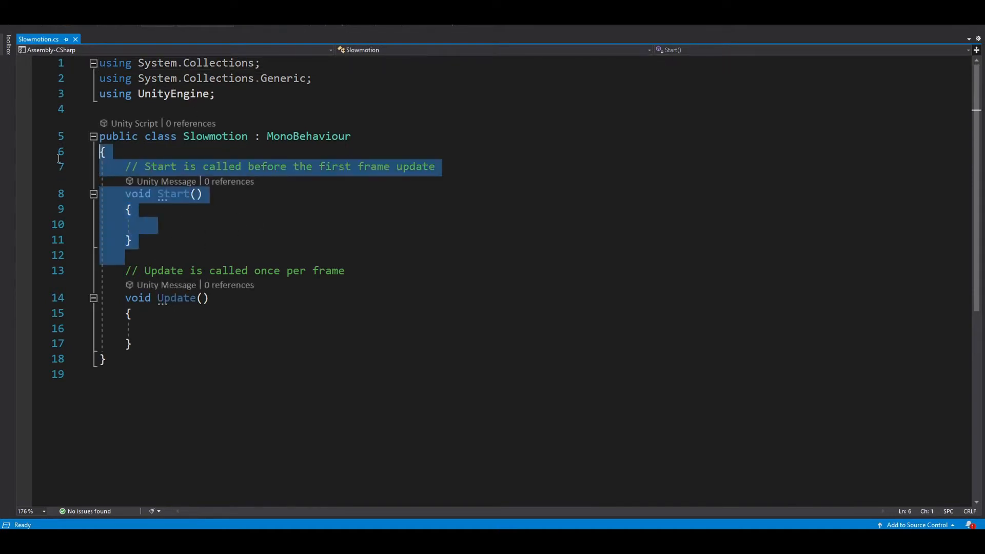
- Delete Start and declare 'bool time_stop = false;' and 'public Rigidbody rb;'
key(Delete)
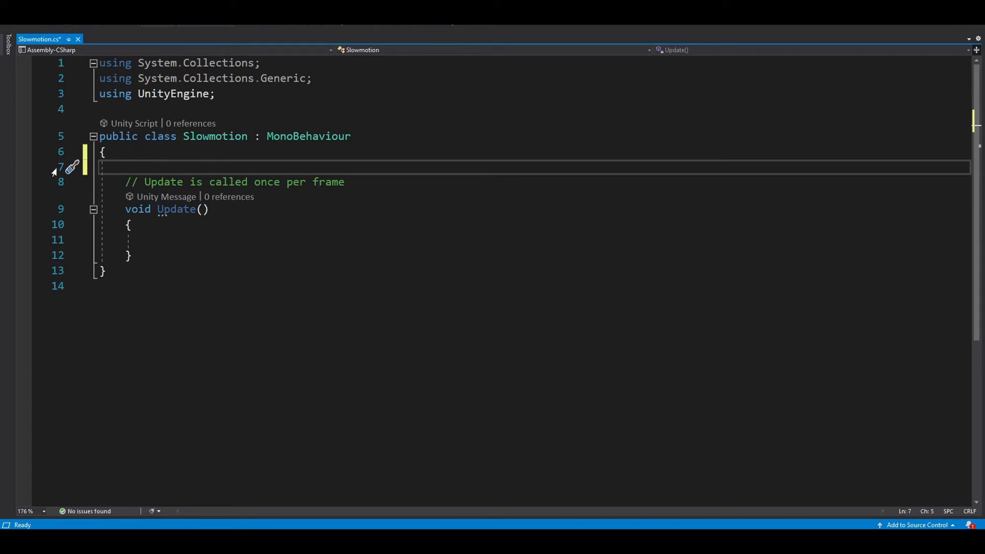
text(bool)
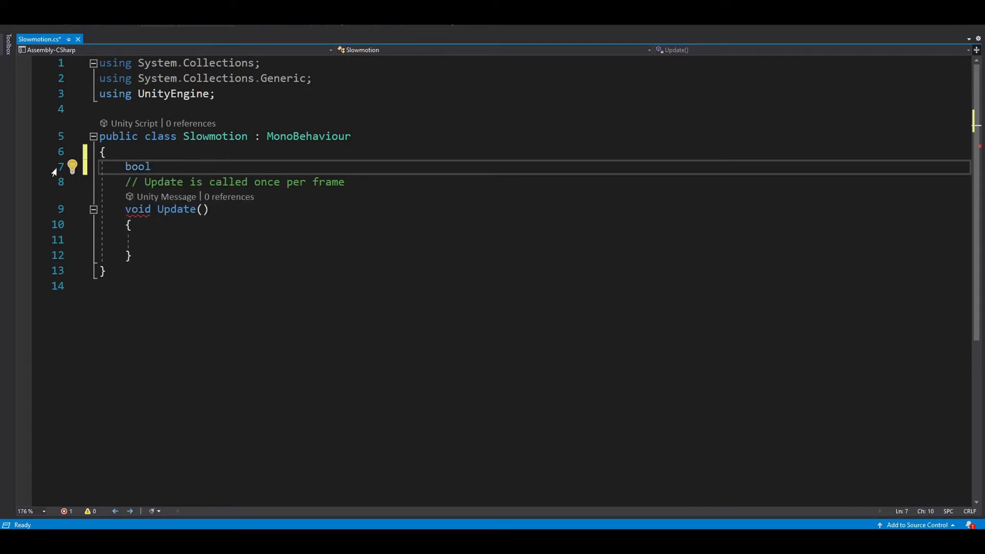
text(time_stop = false;)
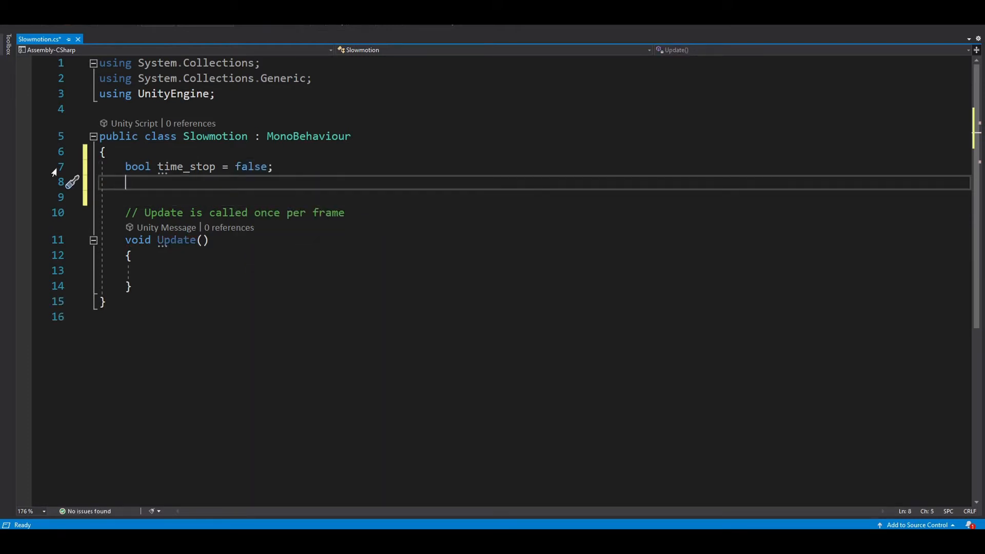
text(public)
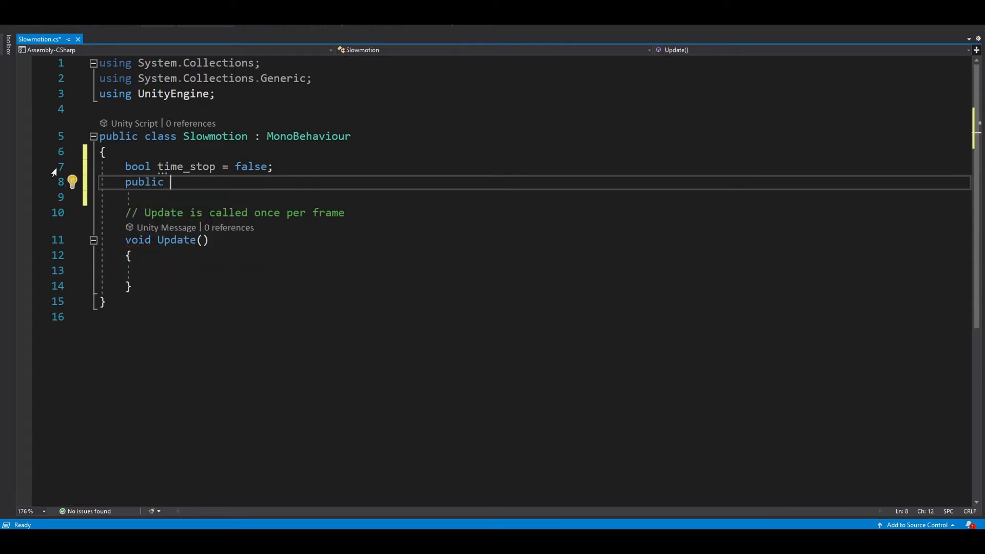
text(Rigidbody rb;)
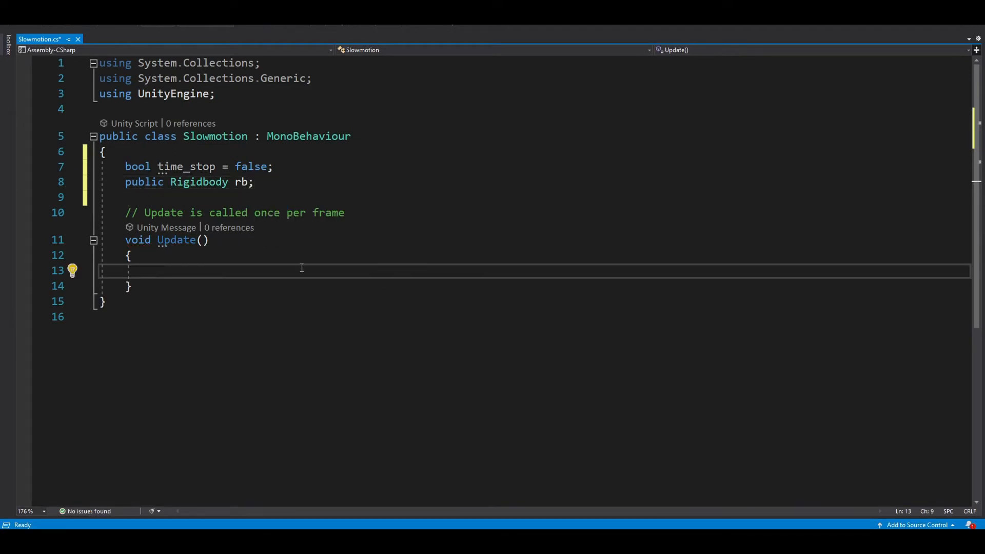
- Add an if (!time_stop) branch with an empty else block in Update
text(if()
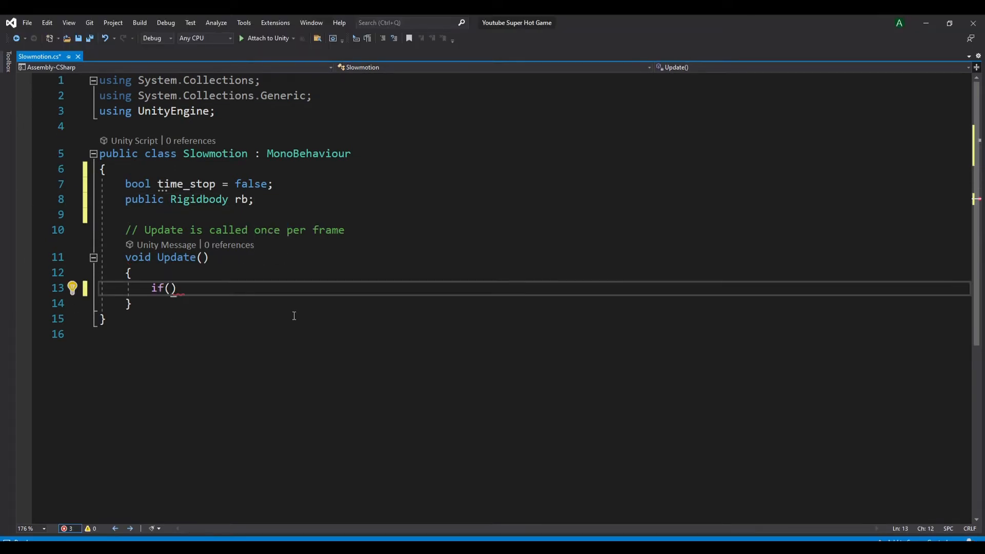
text(time)
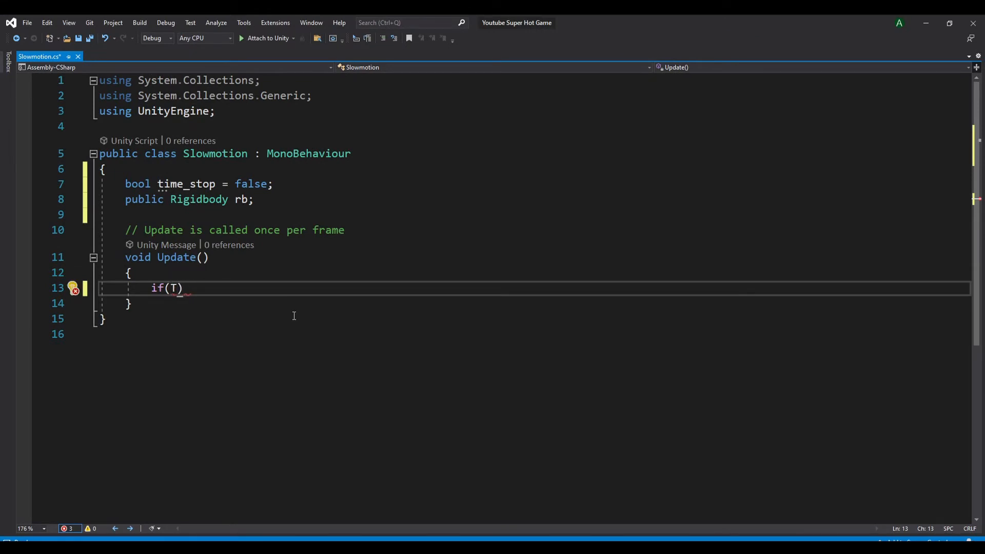
text(ime_stop)
text({)
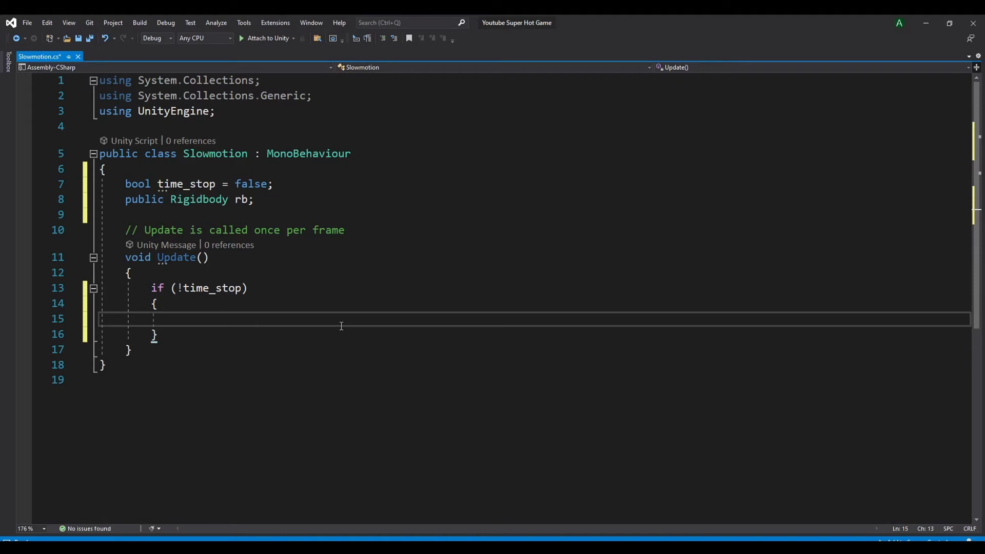
text(else)
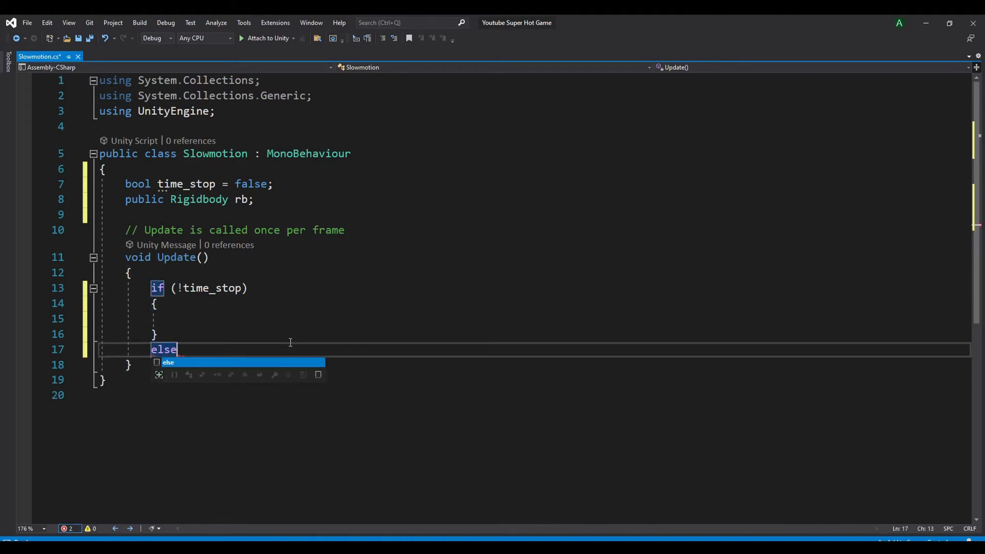
text([)
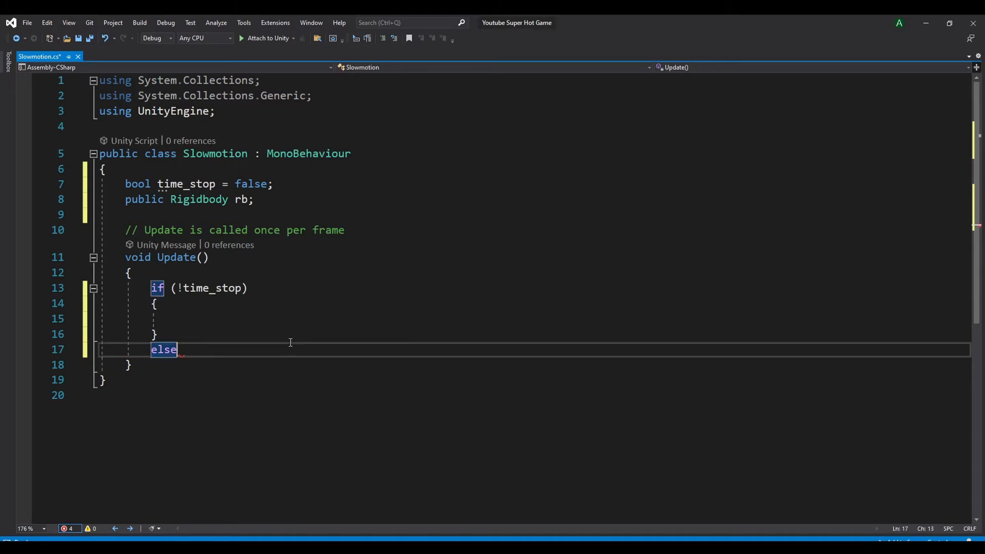
key(Enter)
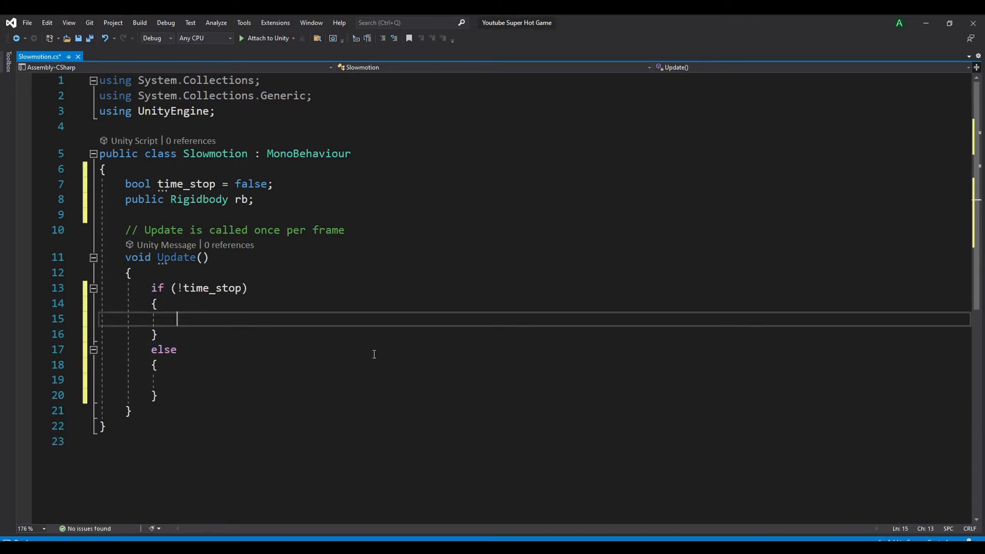
- Set Time.timeScale to 1 inside the if (!time_stop) block
text(Time.times)
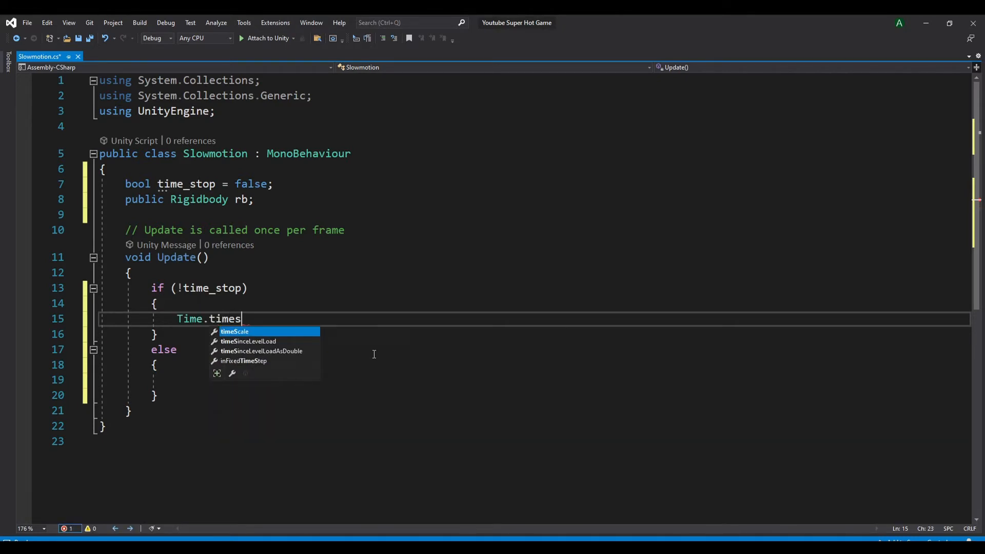
text(Scale = 0)
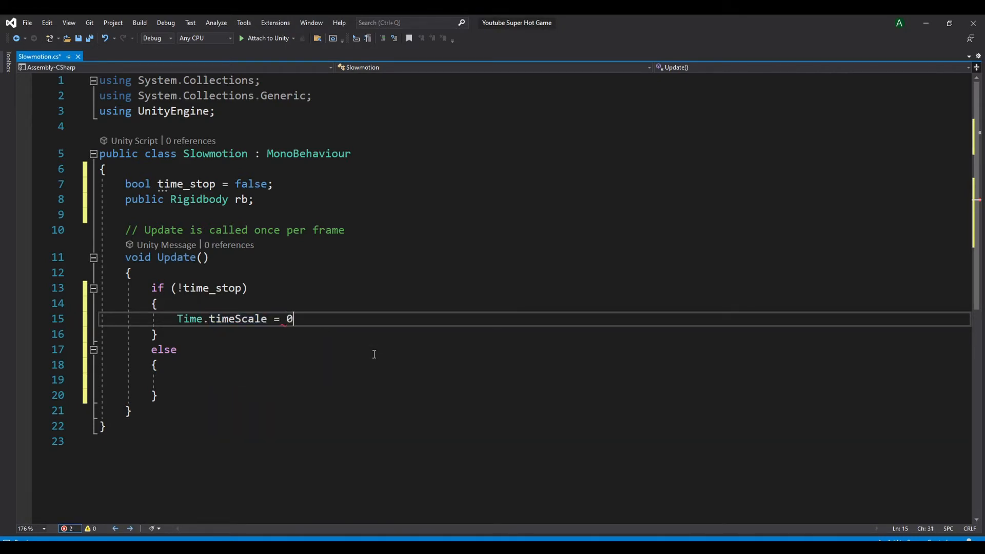
text(.)
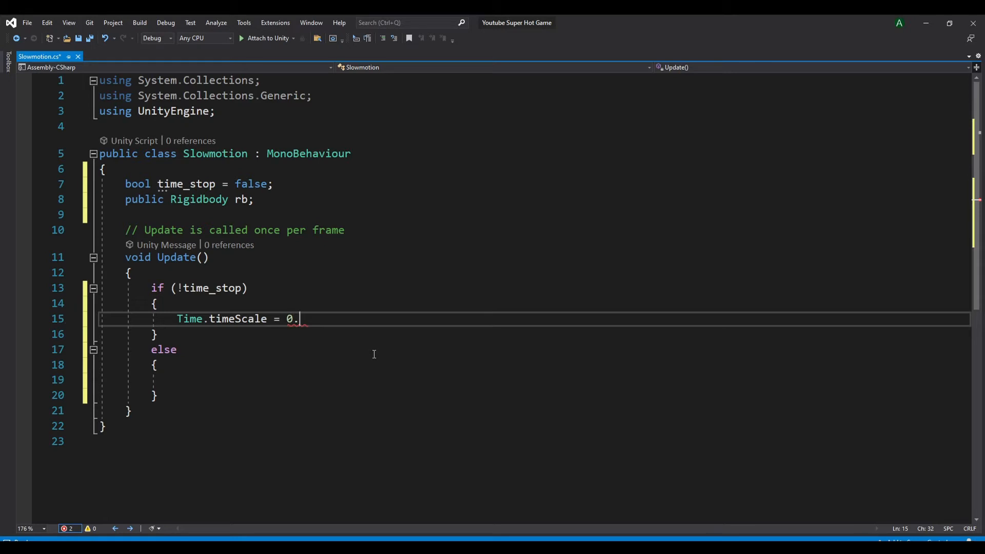
text(25;)
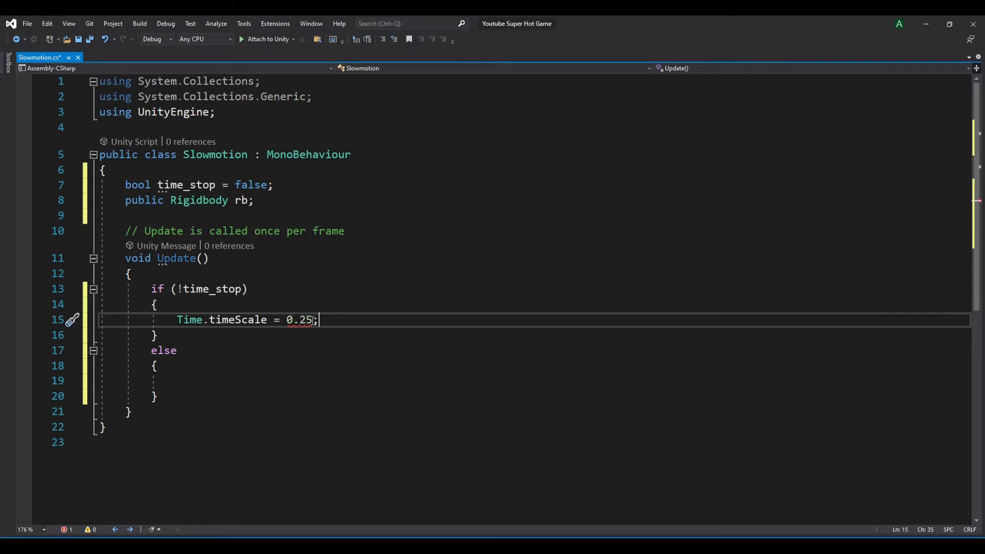
text(1)
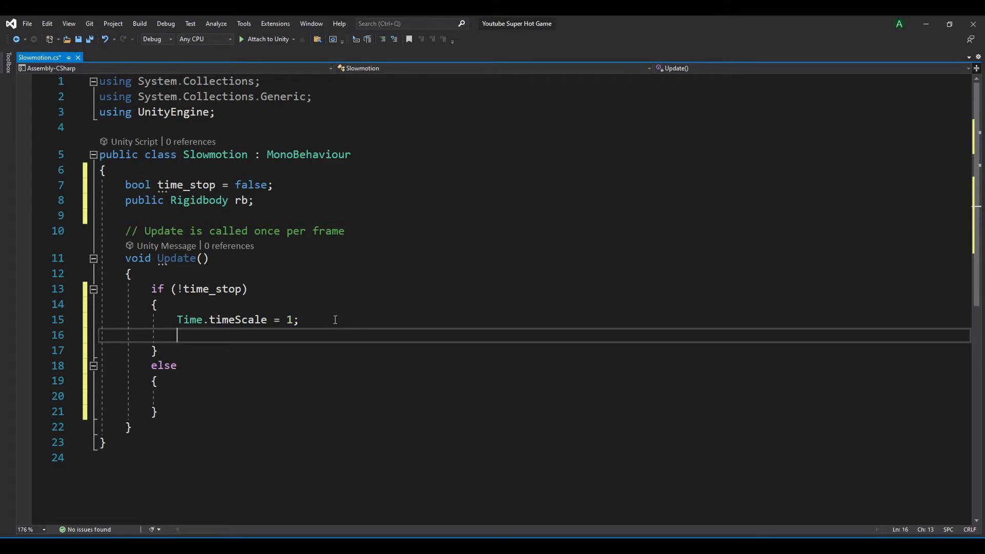
mouse_move(354, 468)
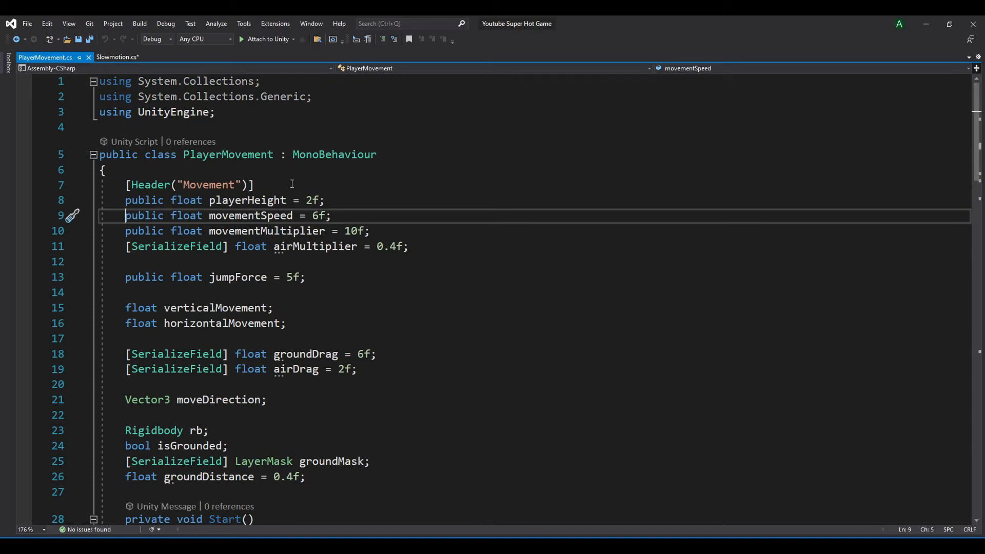
- Declare movementSpeed as static in PlayerMovement and return to Slowmotion.cs
text(static)
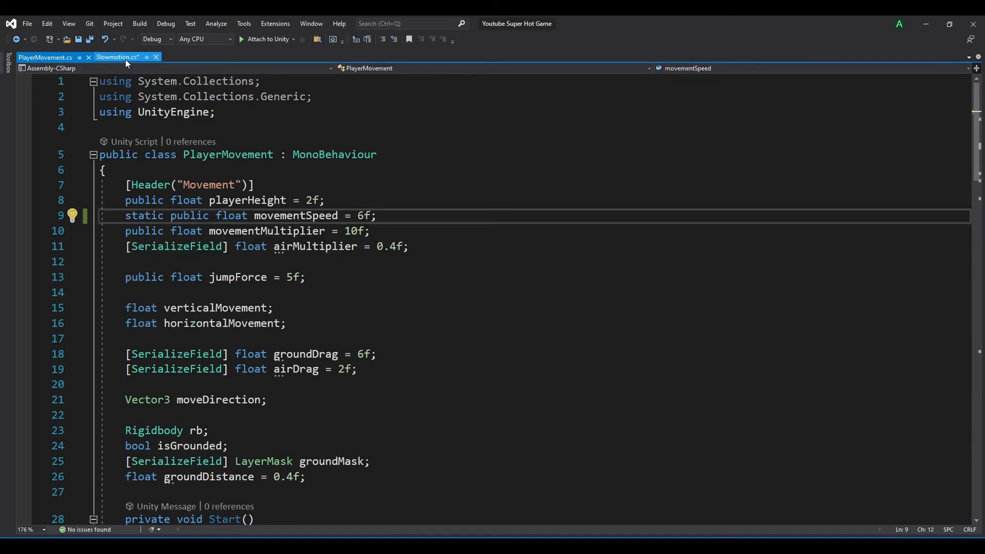
click(116, 57)
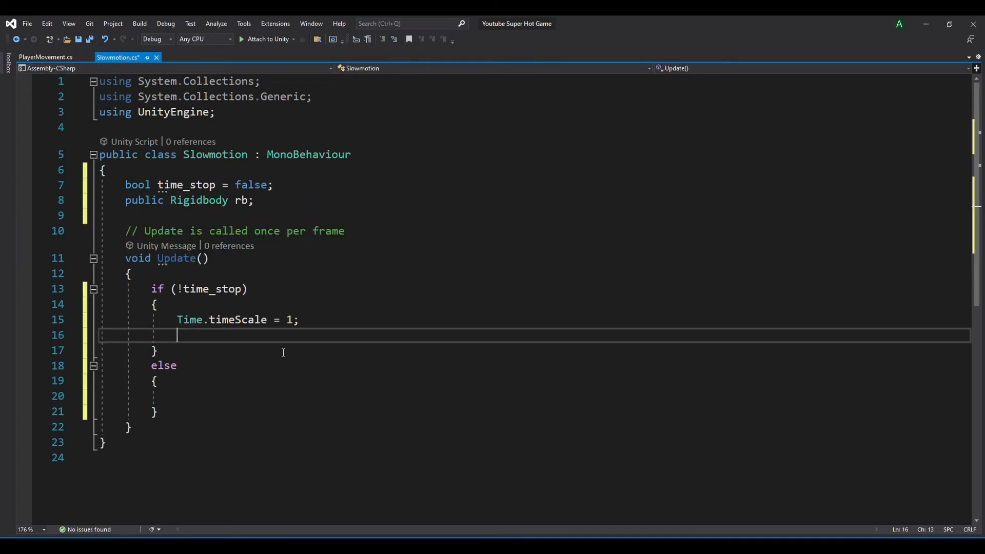
- Set PlayerMovement.movementSpeed to 6 while time runs normally
text(PlayerMovement)
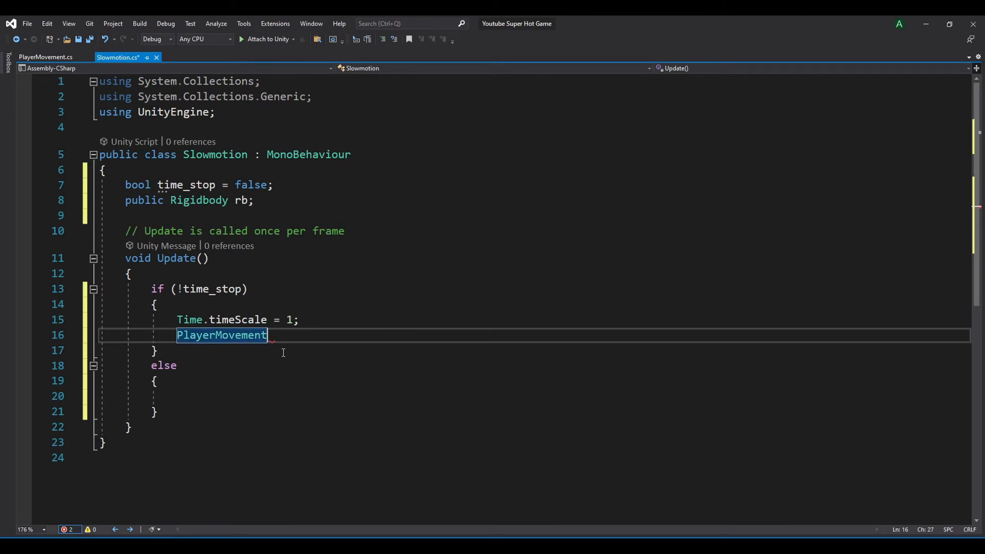
text(.movementSpeed =)
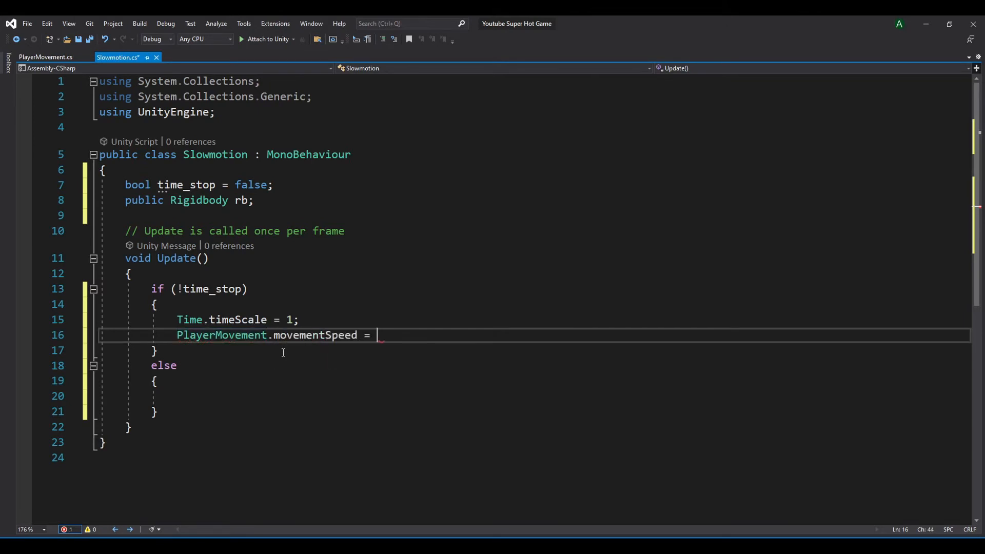
text(6;)
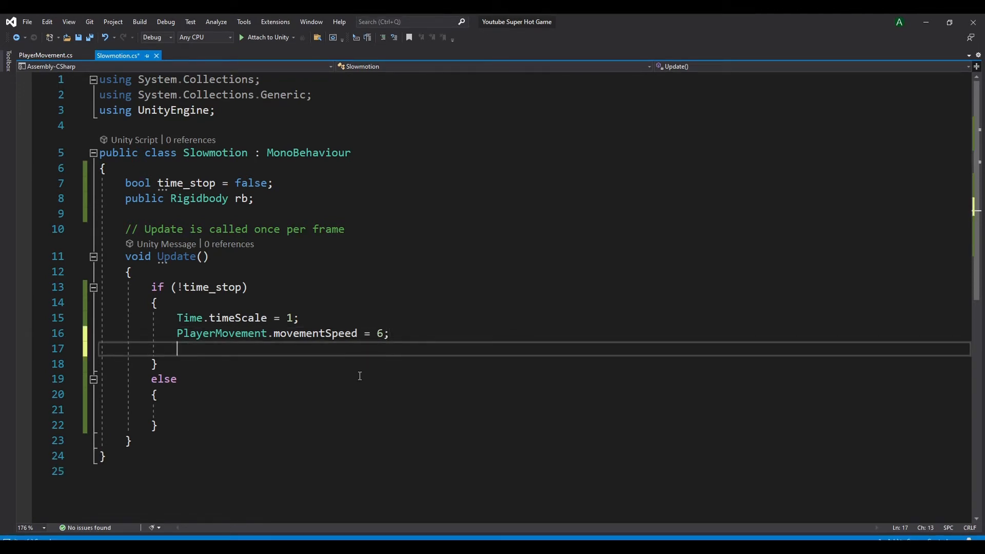
- Set time_stop to true when rb.velocity.magnitude equals 0
text(if(rigi)
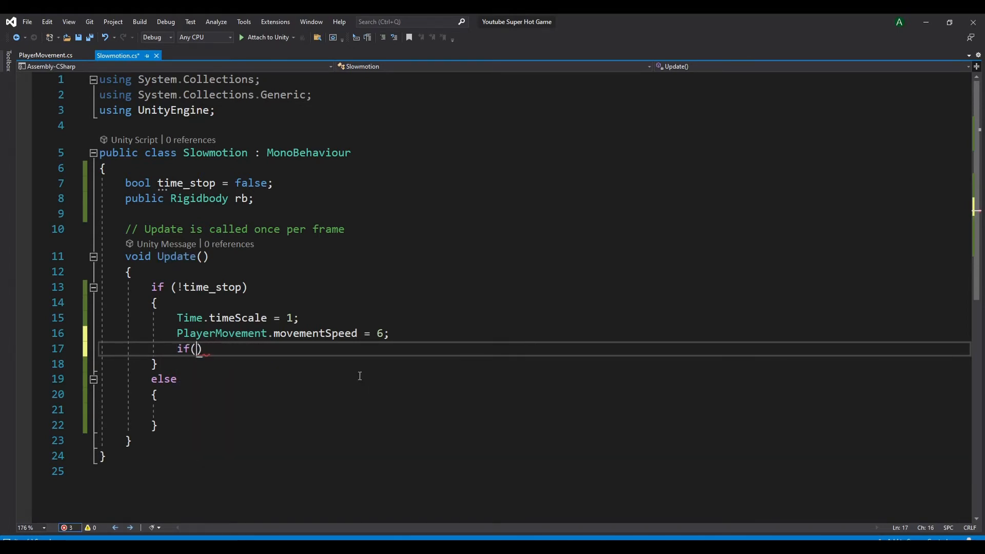
text(rb.velocity.magnitude ==)
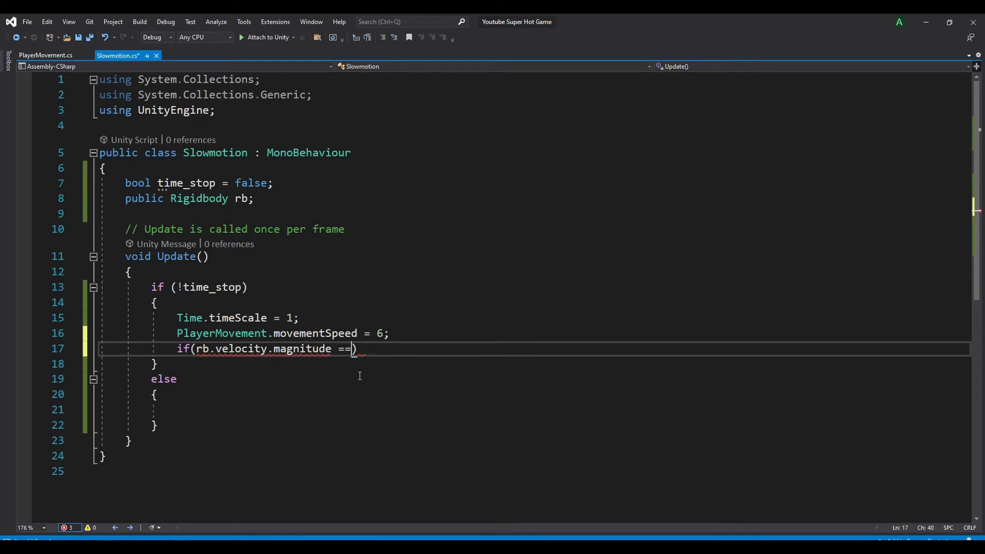
text(0)
text({)
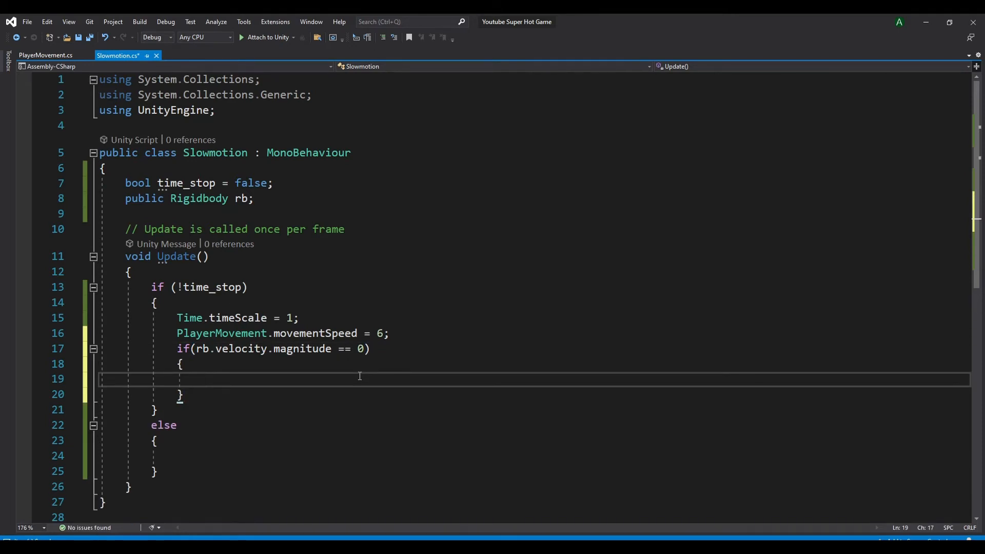
text(Ti)
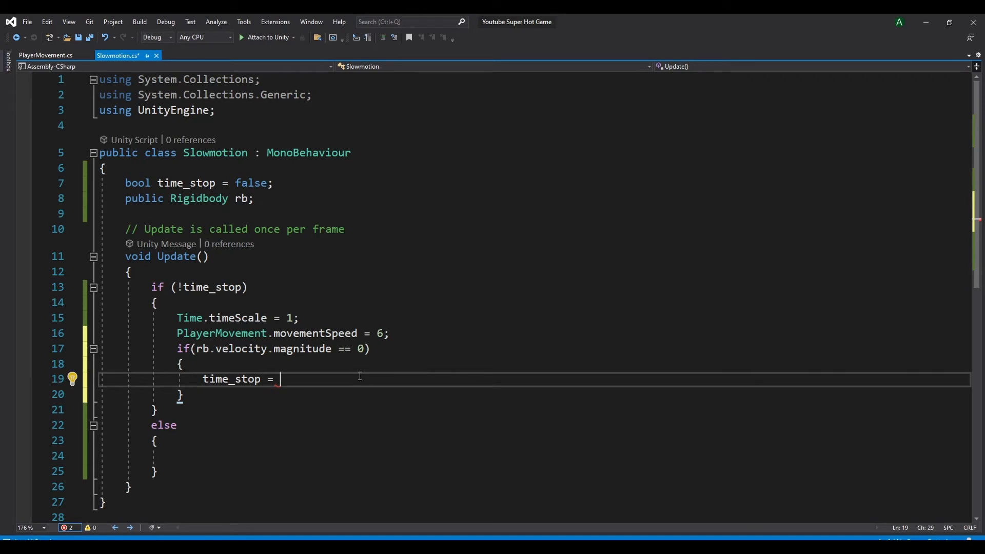
text(true;)
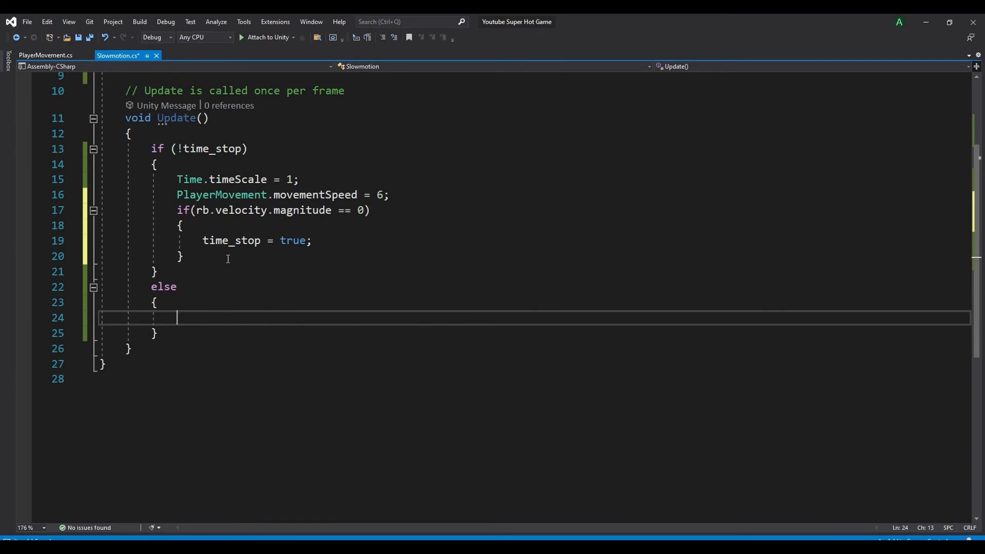
mouse_move(363, 377)
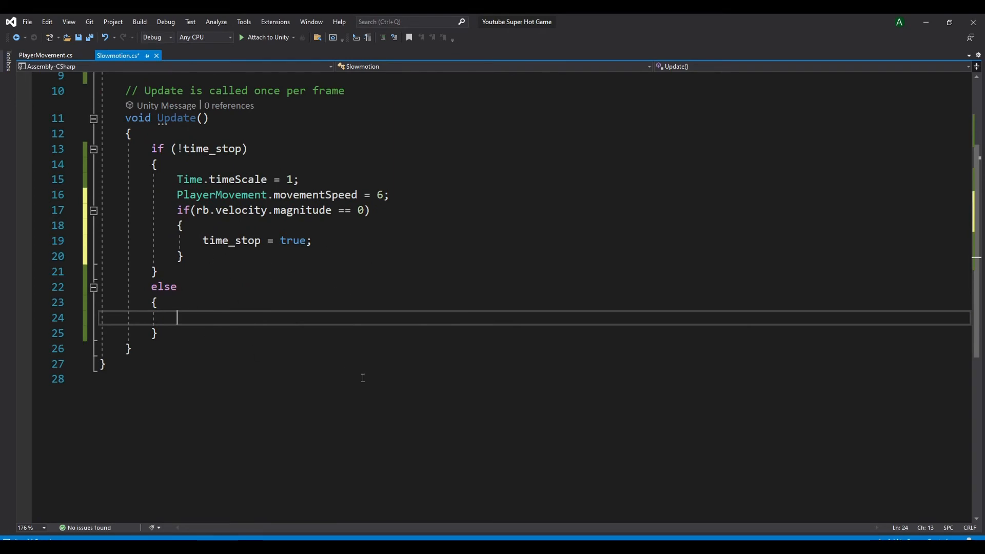
- In the else block, set Time.timeScale to 0.01f and PlayerMovement.movementSpeed to 60
text(Time.ti)
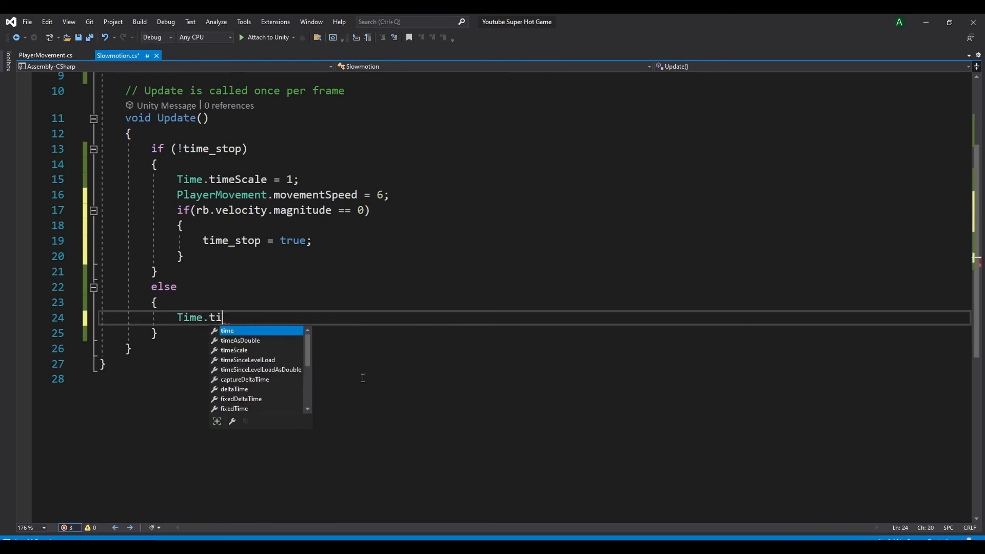
text(meScale = 0)
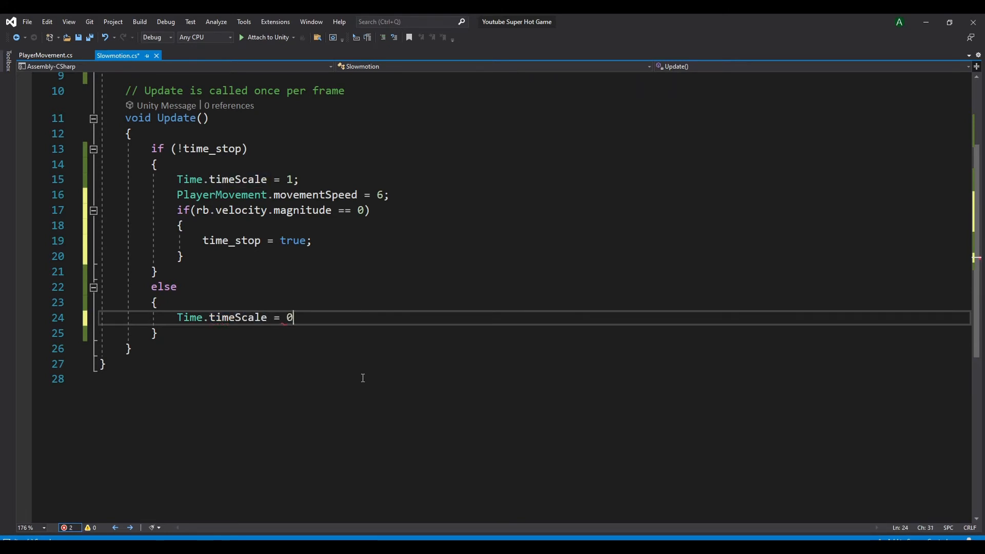
text(.01f;)
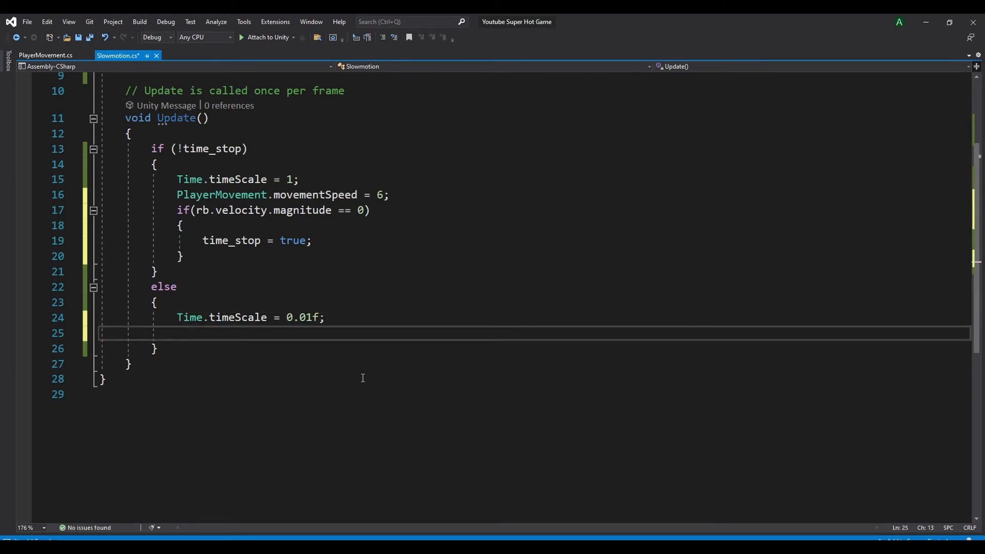
text(Player)
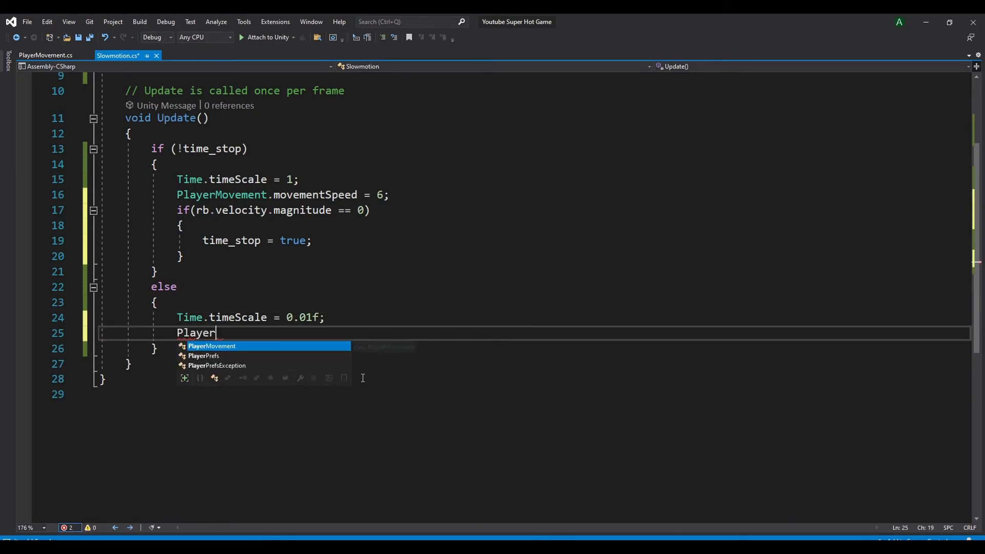
text(Movement.)
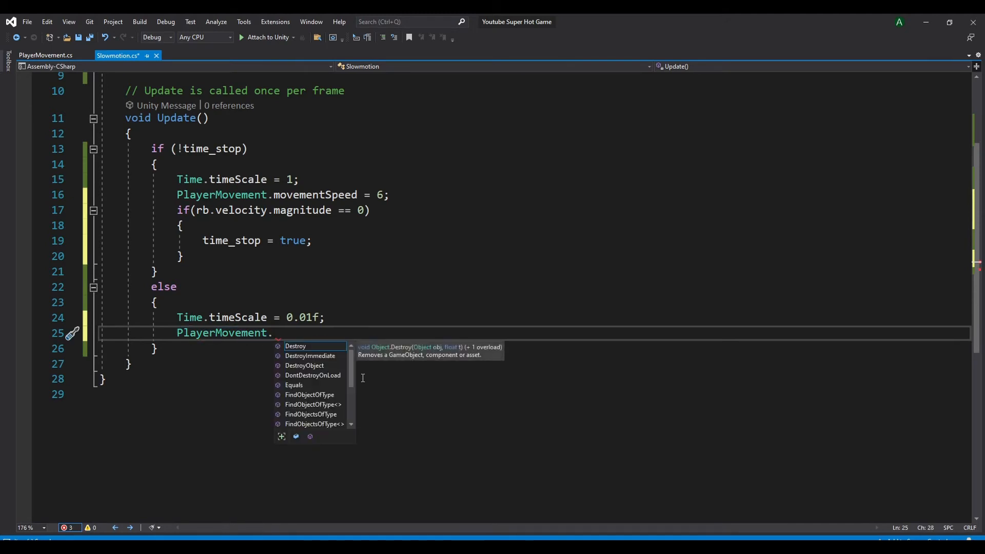
text(movementSpeed =)
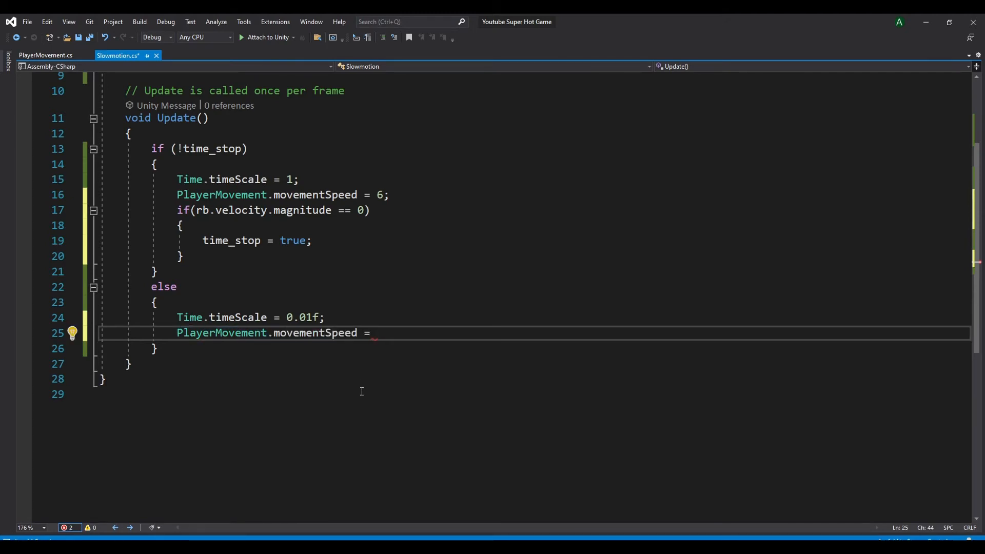
text(6)
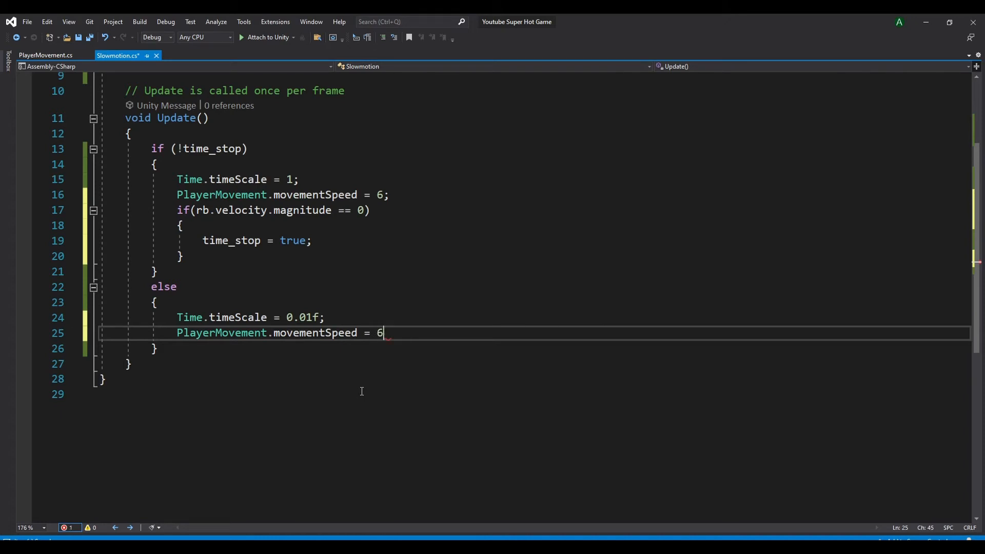
key(Backspace)
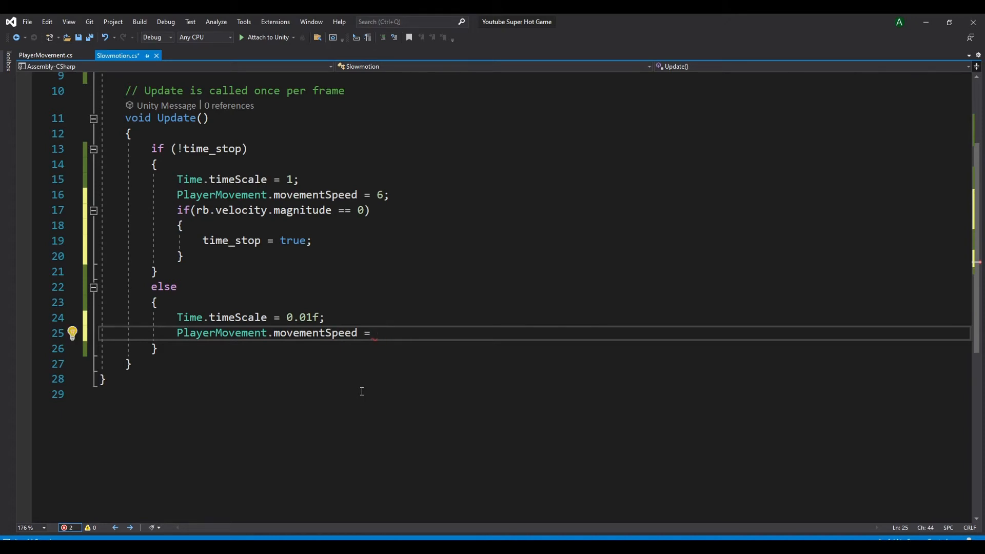
text(60;)
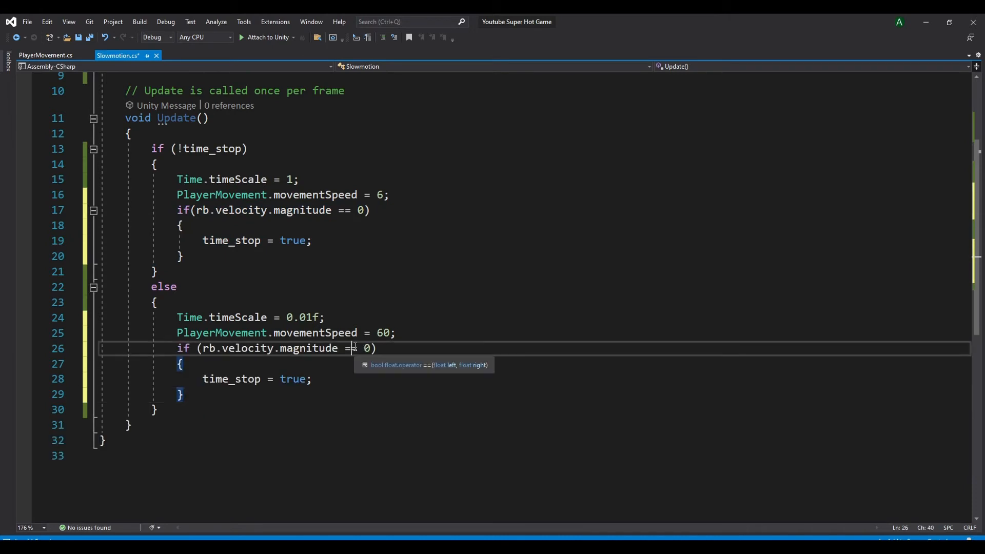
- Change the velocity check to != zero and set time_stop = false
text(!)
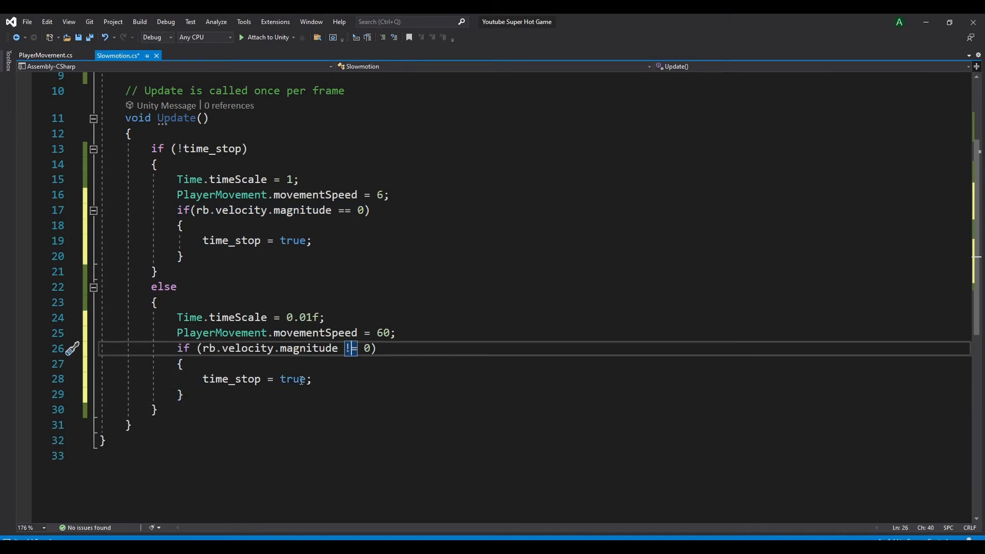
text(fa)
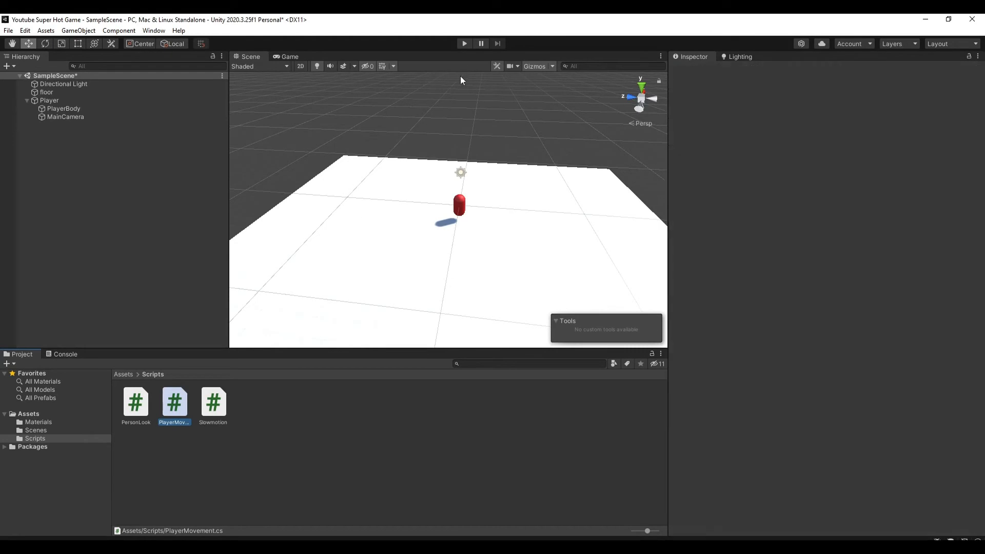
- Stop Play mode and select Player to view its Slowmotion script and Rigidbody
click(174, 402)
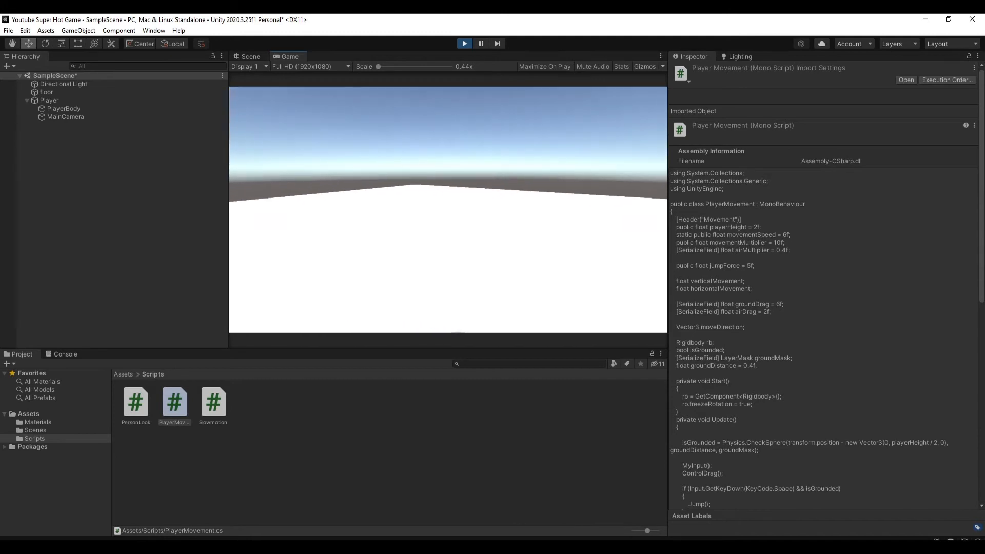
click(250, 56)
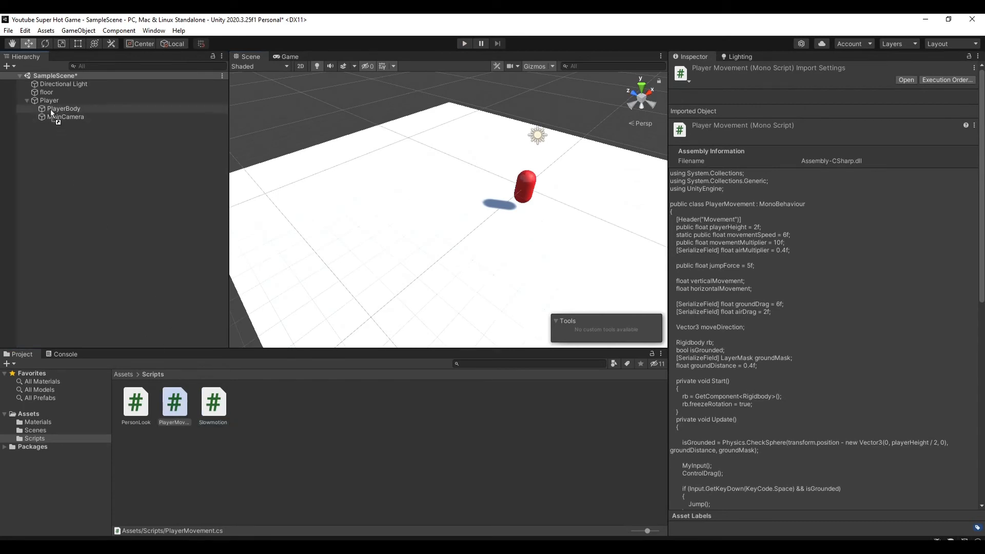
click(49, 100)
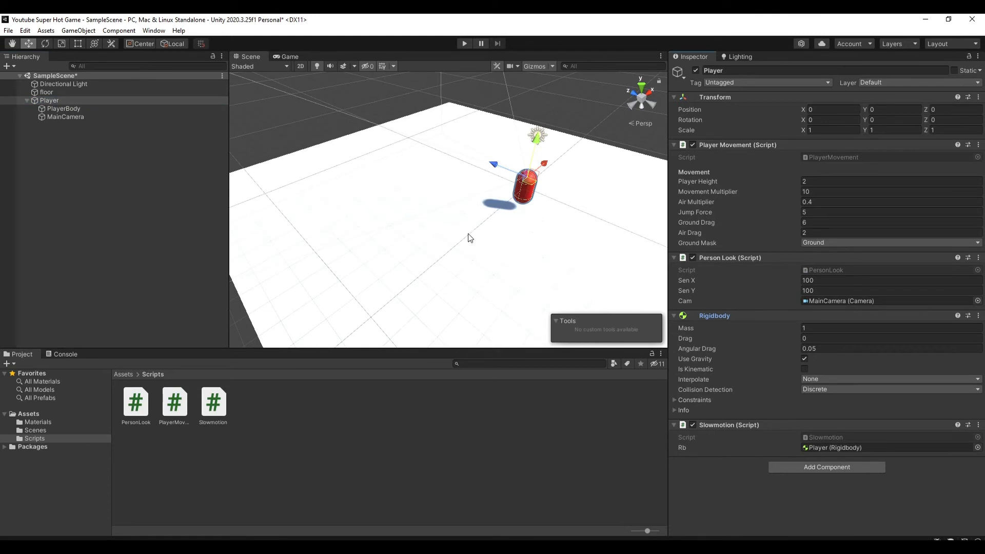
- Create three red cubes with Rigidbody above the floor and start a test run
right_click(49, 101)
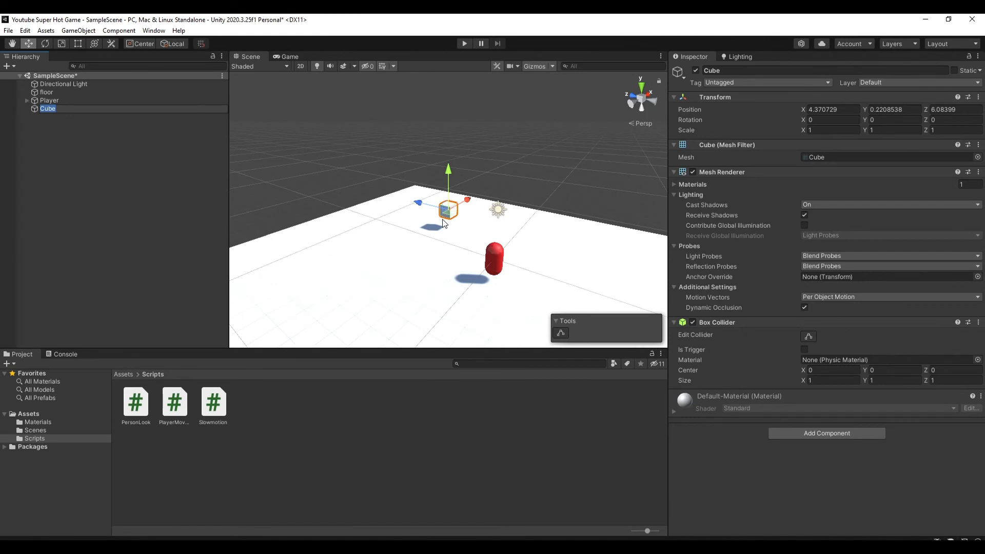
click(48, 109)
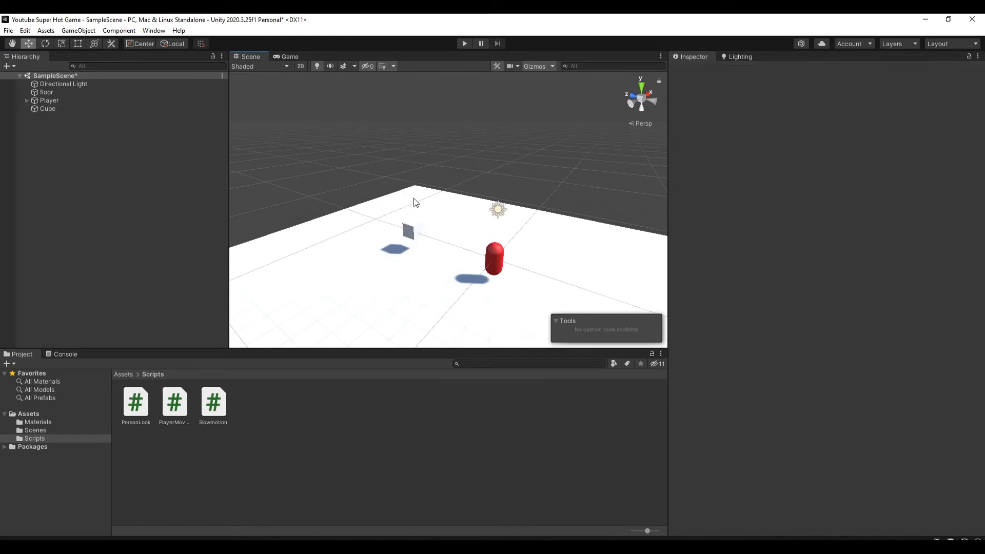
click(48, 109)
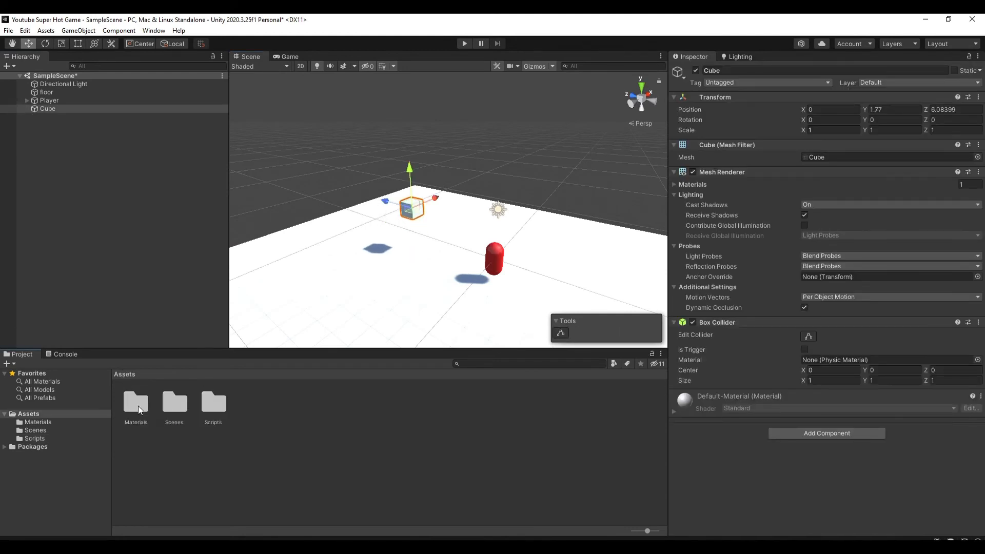
click(290, 56)
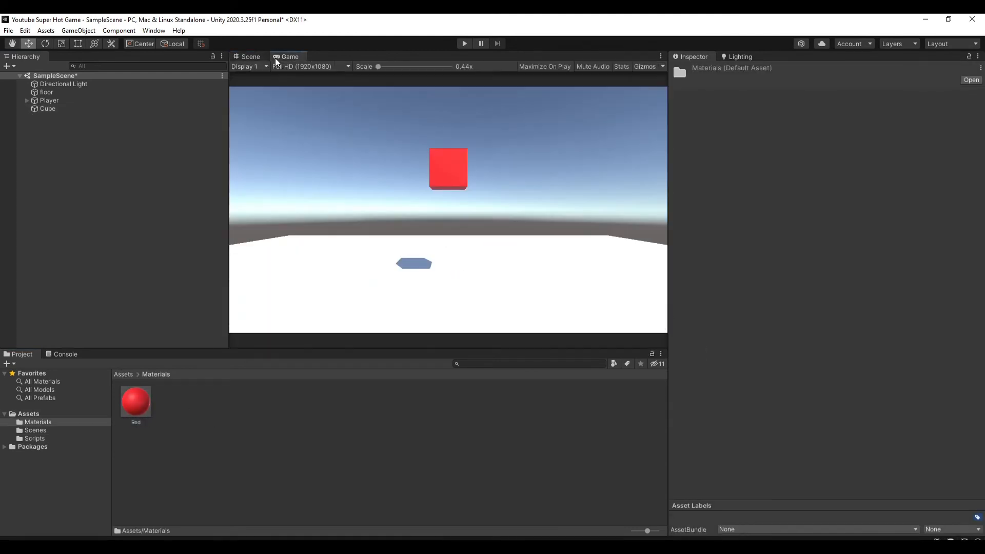
click(250, 56)
text(rigi)
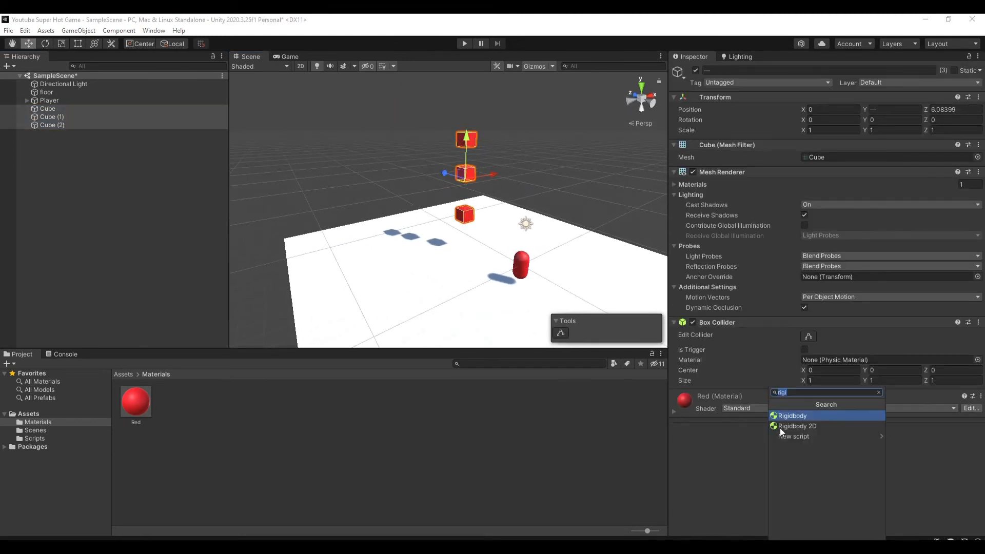
click(792, 415)
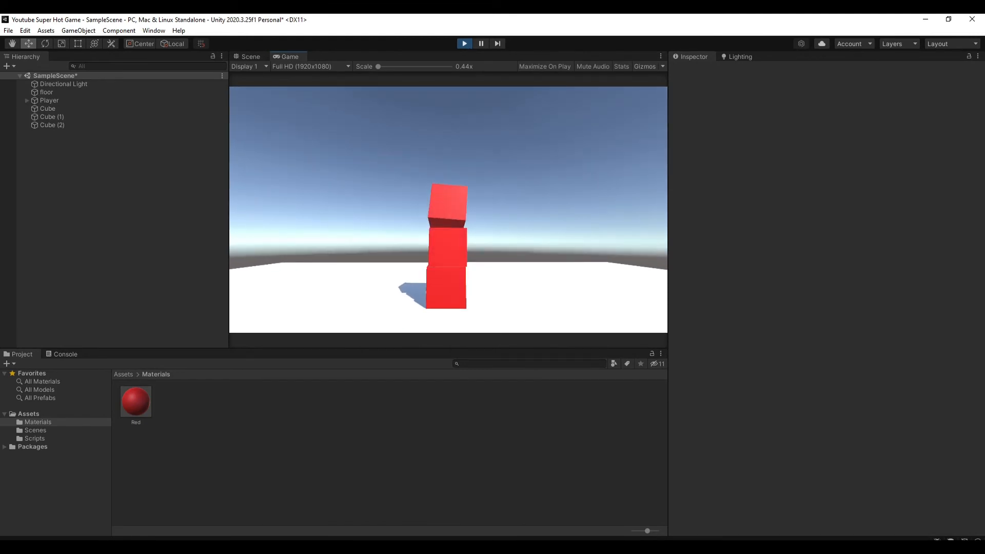
click(250, 56)
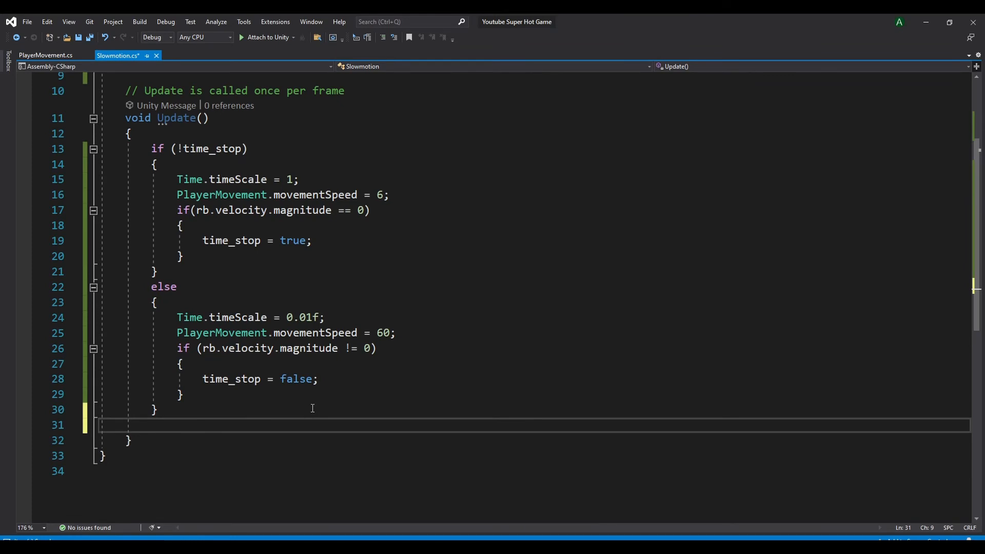
- After the if/else block, add Time.fixedDeltaTime = 0.02f * Time.timeScale;
text(Time)
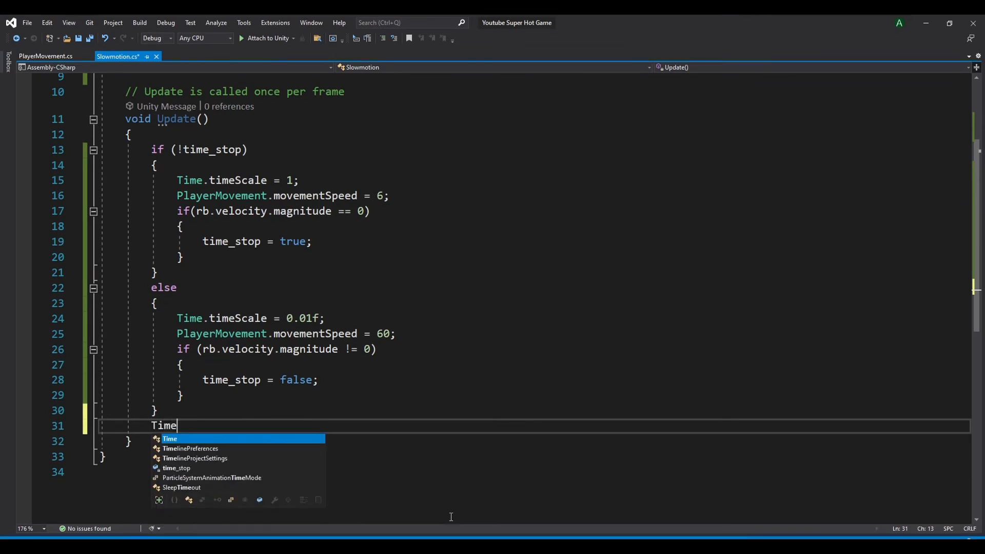
text(.fixedDeltaTime =)
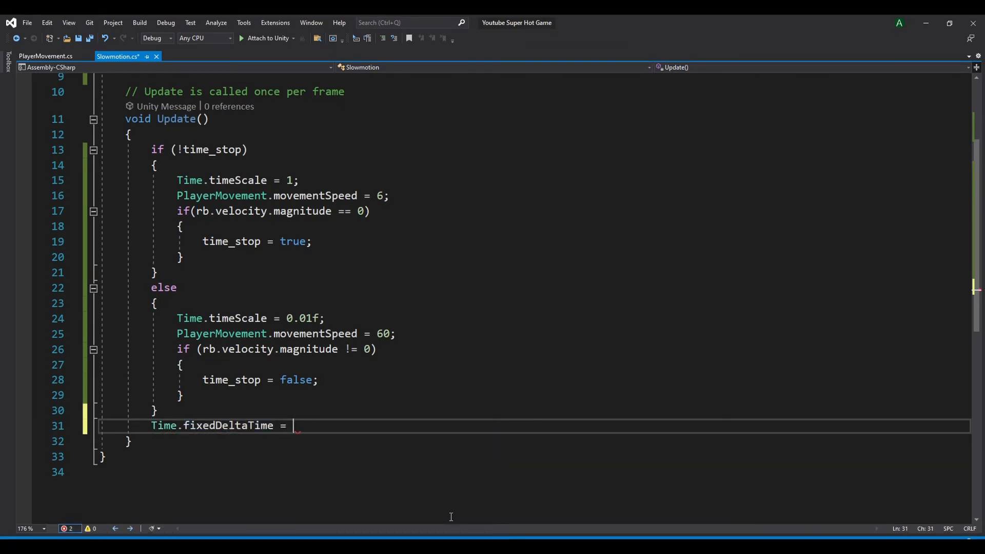
text(0.02f)
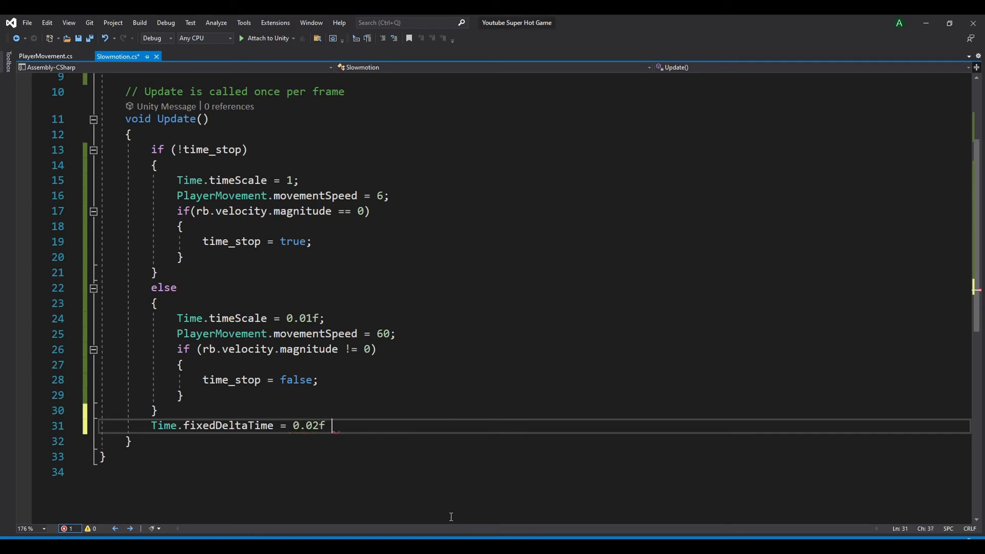
text(* Tim)
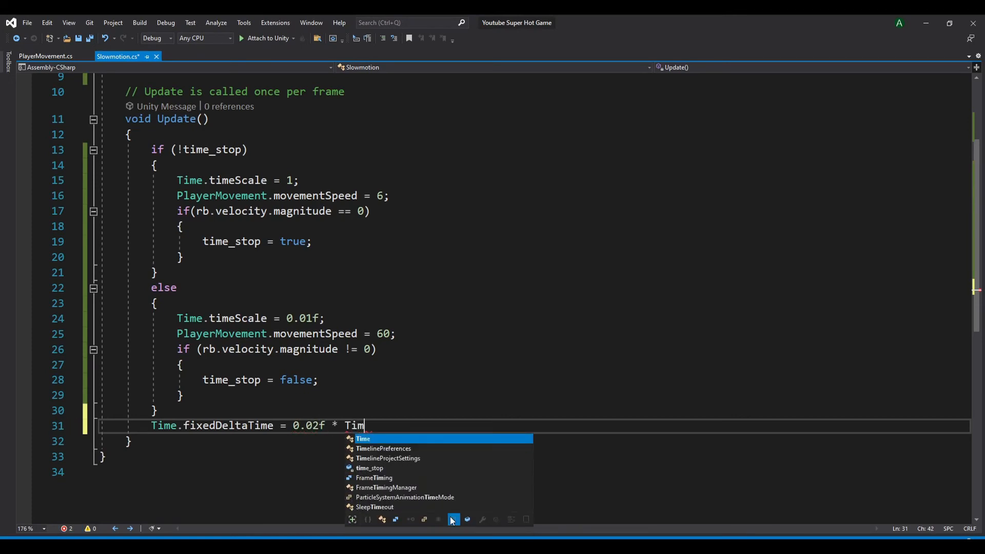
text(e.ti)
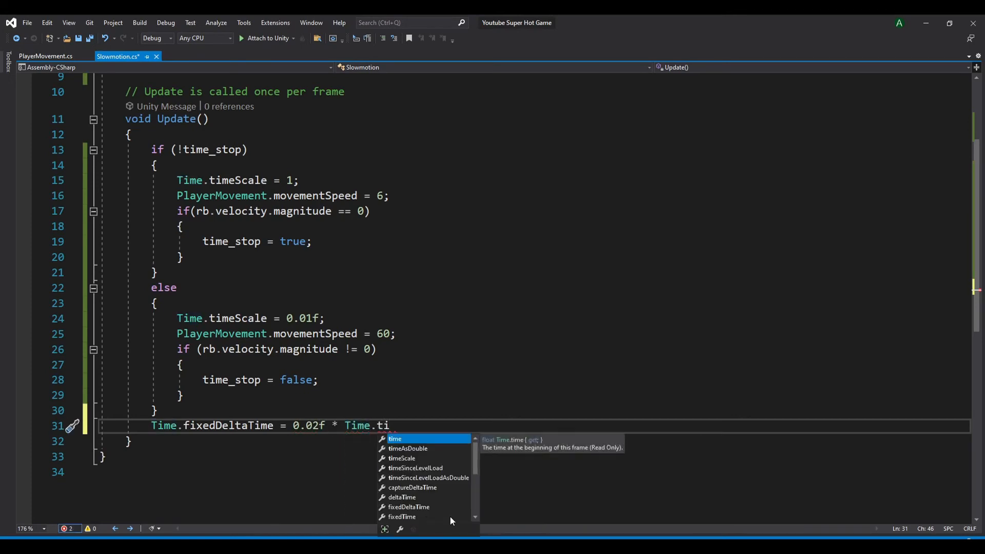
text(meScale;)
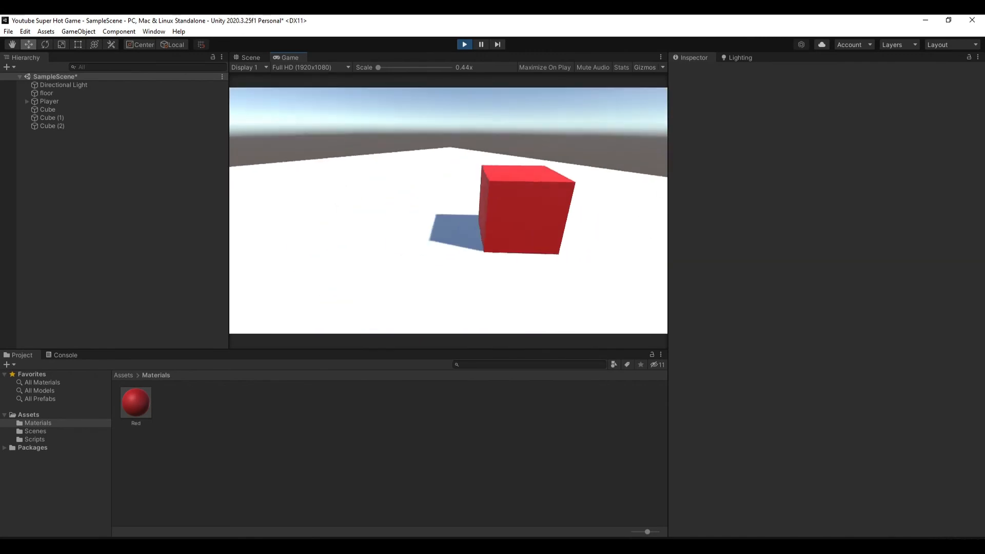
- Watch the red cubes fall in the Game view, then stop Play mode
click(464, 44)
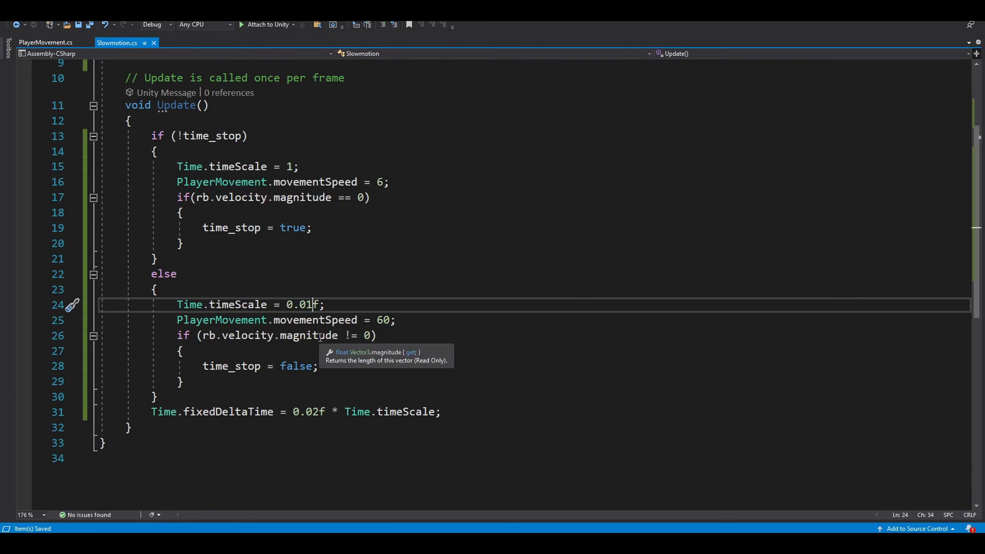
- Set the slowed timeScale to 0.25f and the slowed movementSpeed from 60 to 24
text(0.25)
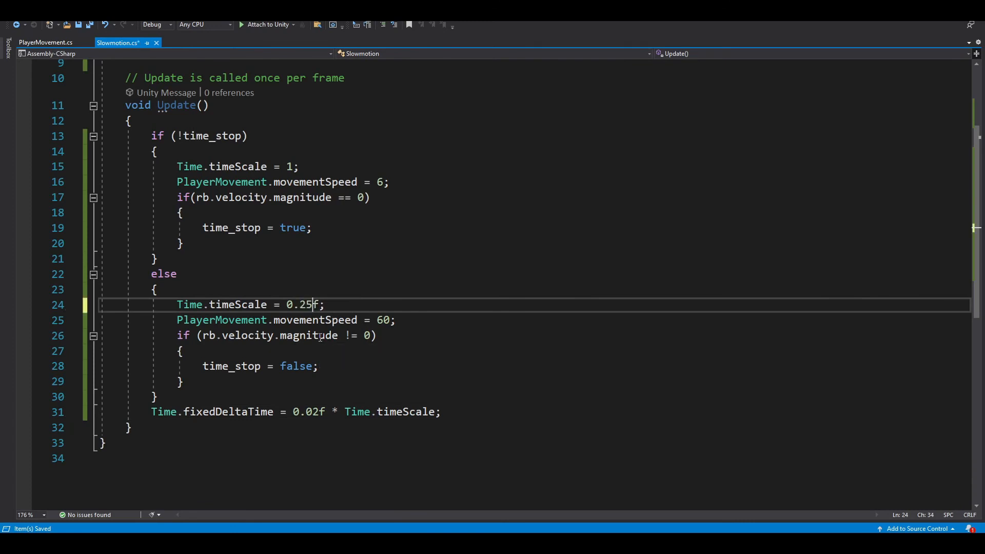
double_click(382, 319)
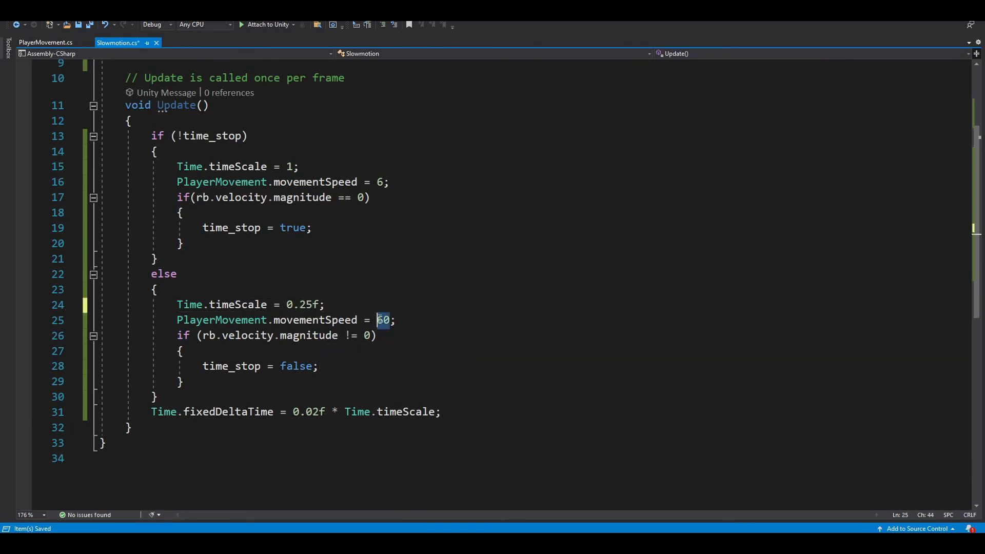
mouse_move(375, 189)
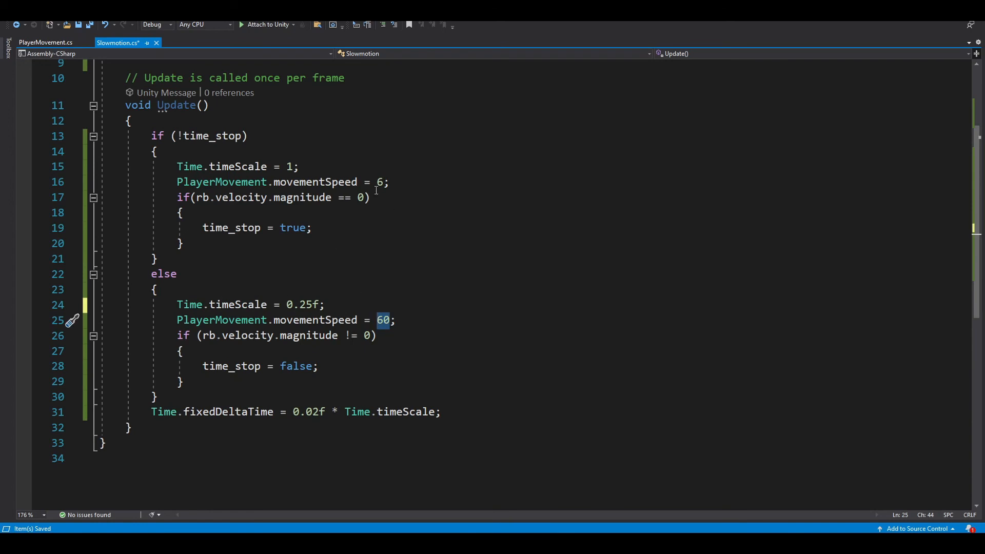
mouse_move(434, 375)
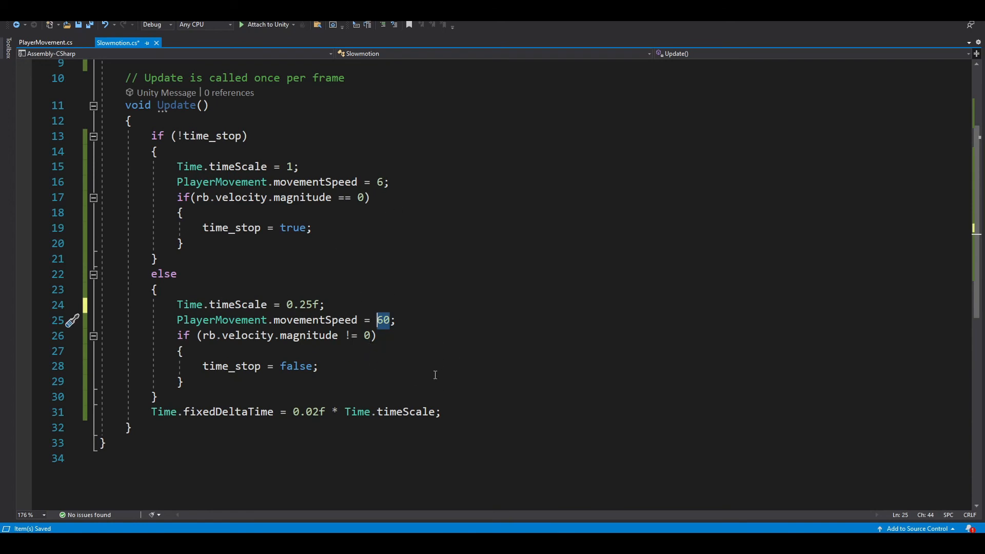
mouse_move(268, 294)
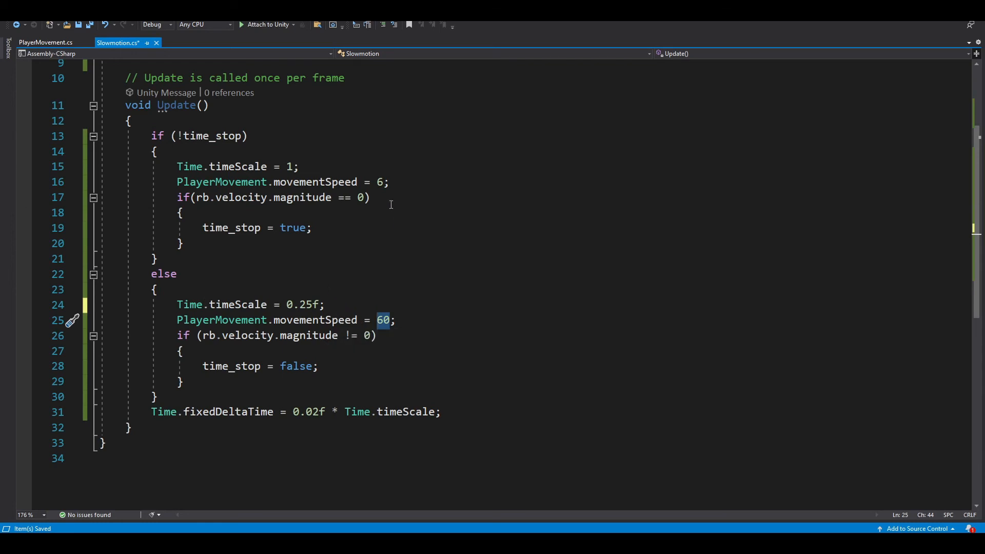
mouse_move(369, 183)
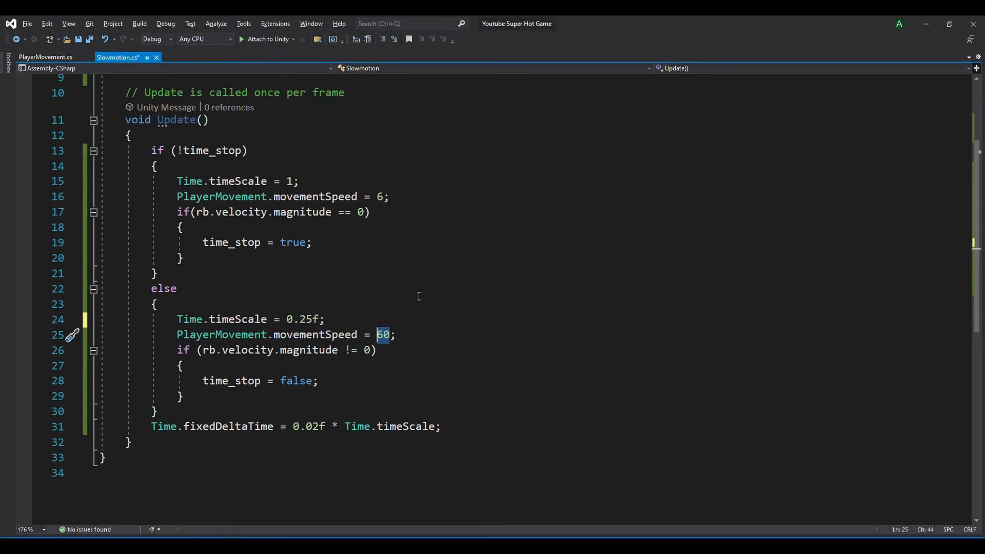
text(24)
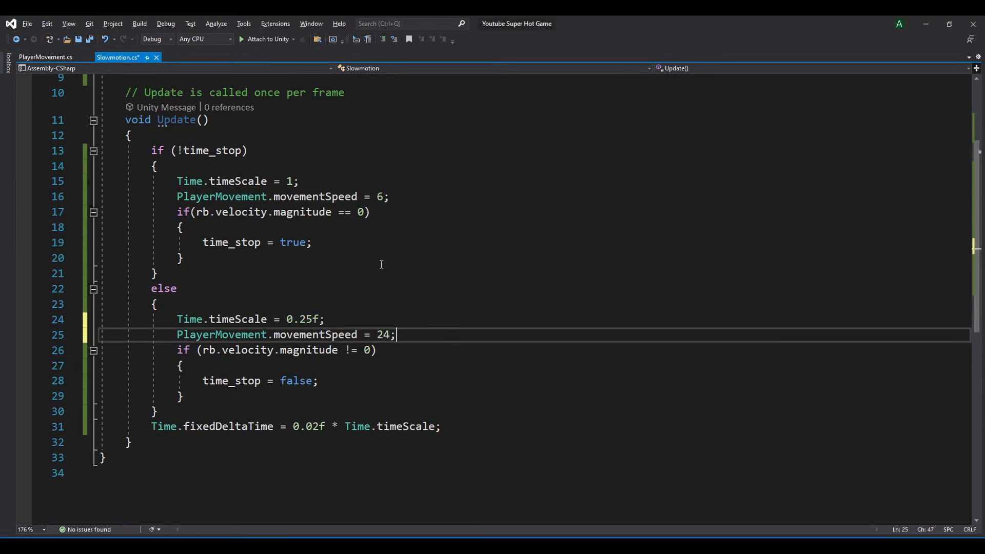